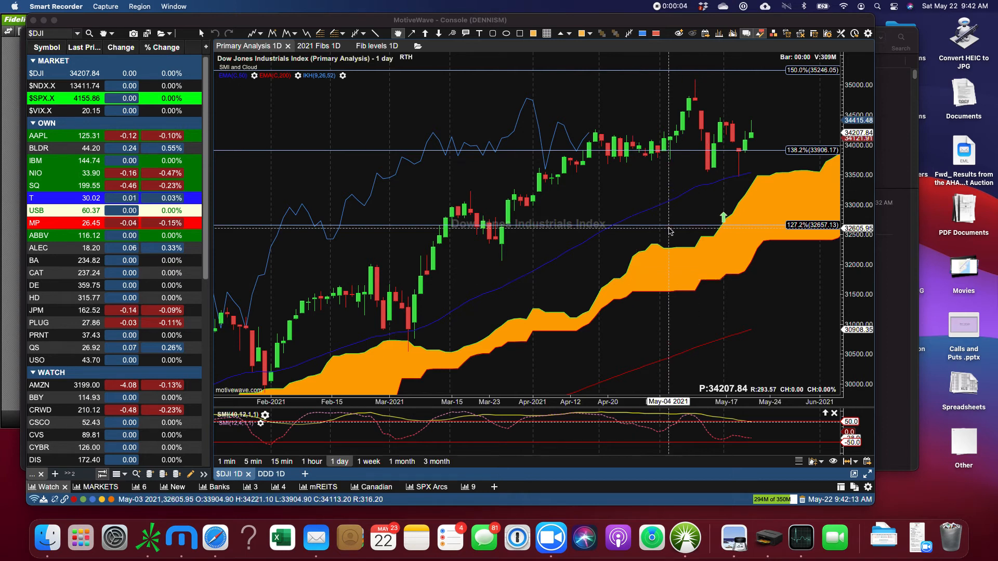
{"action": "mouse_move", "coordinate": [706, 147]}
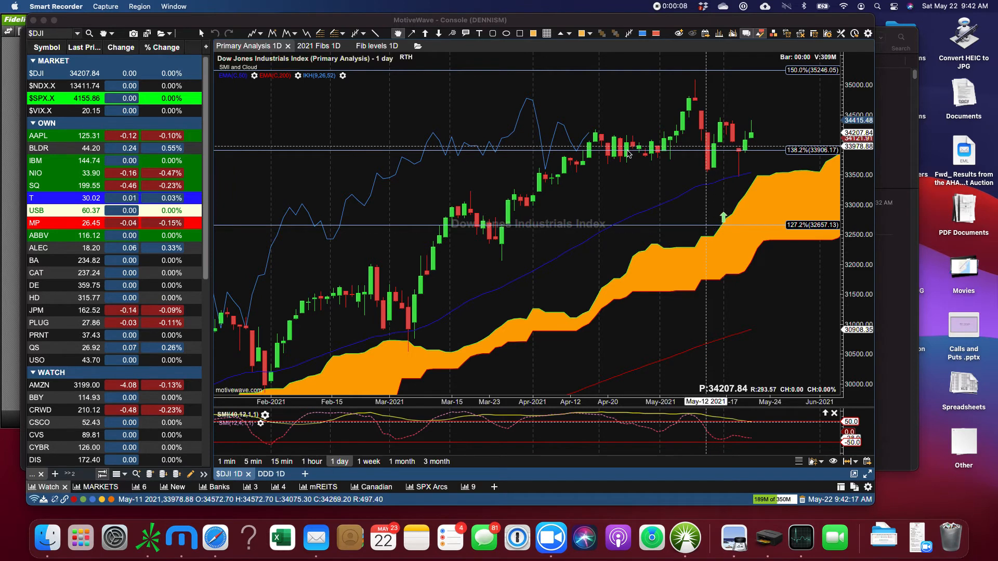
{"action": "mouse_move", "coordinate": [280, 539]}
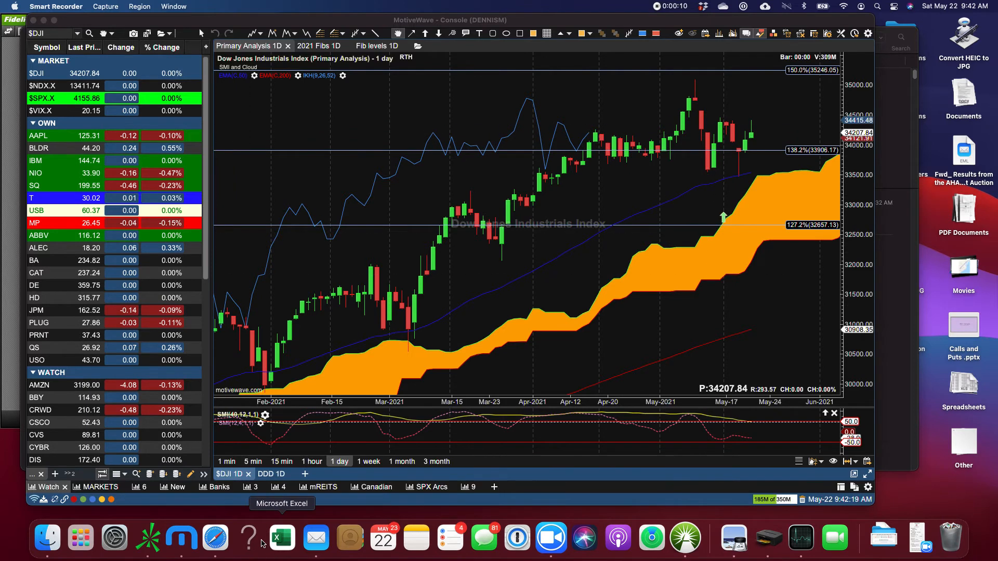
Step: Switch to Safari to view the NYSE McClellan Oscillator page on mcoscillator.com
{"action": "left_click", "coordinate": [215, 537]}
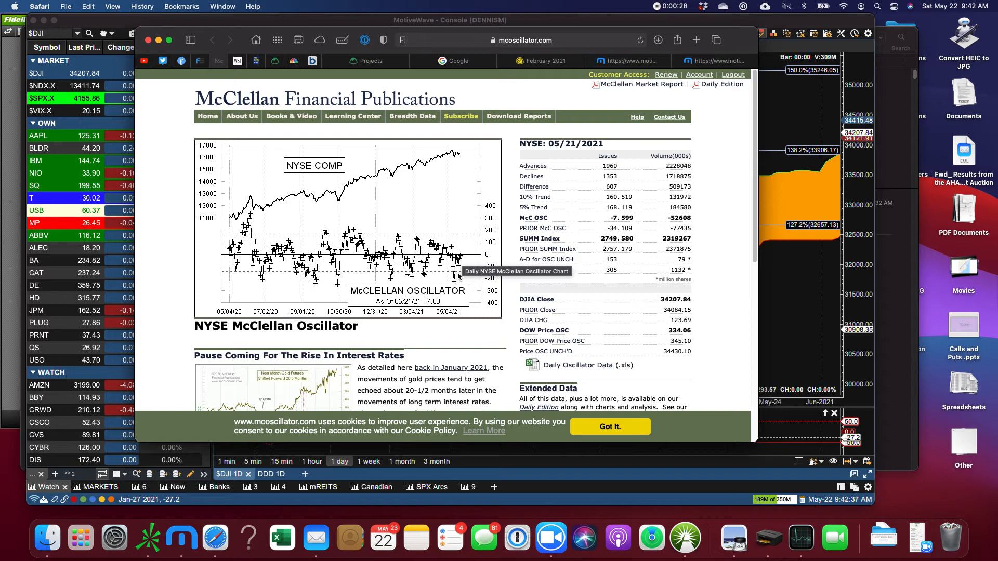
{"action": "mouse_move", "coordinate": [156, 77]}
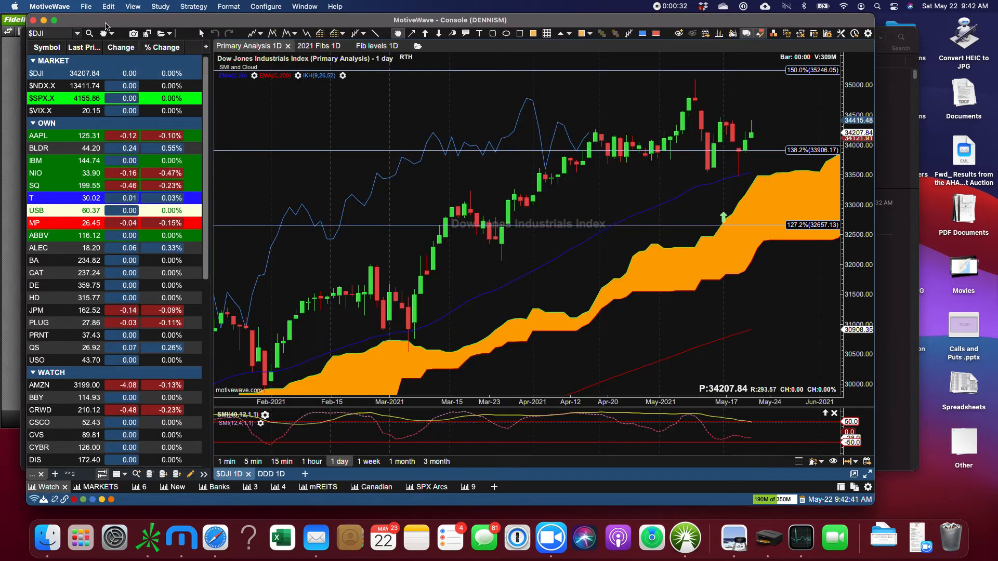
{"action": "mouse_move", "coordinate": [663, 106]}
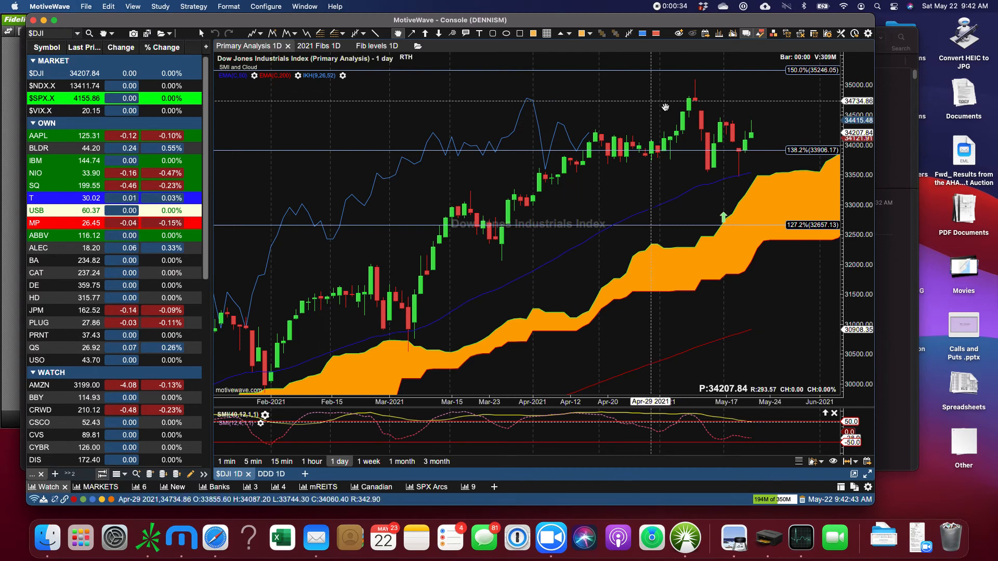
{"action": "mouse_move", "coordinate": [544, 111]}
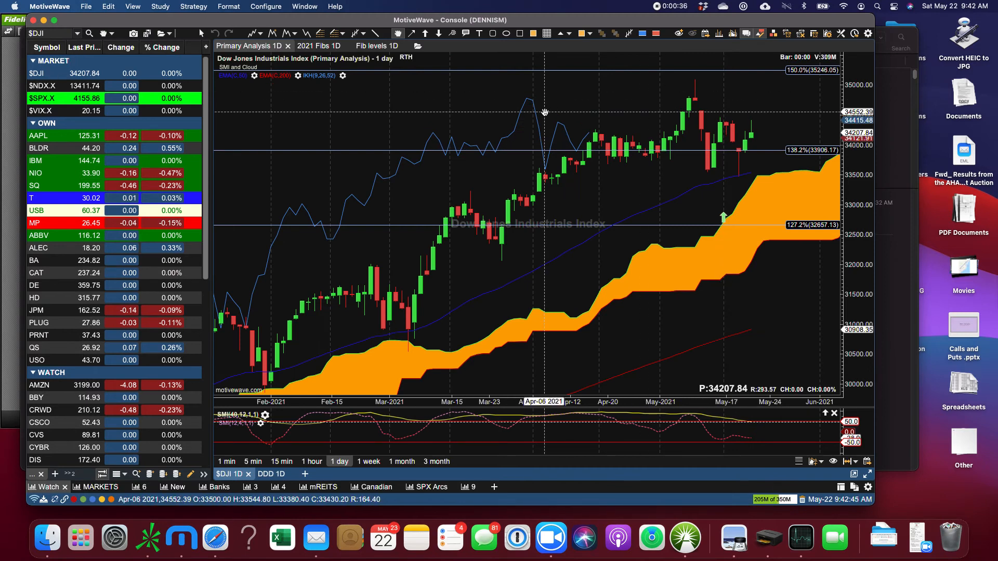
{"action": "mouse_move", "coordinate": [547, 114]}
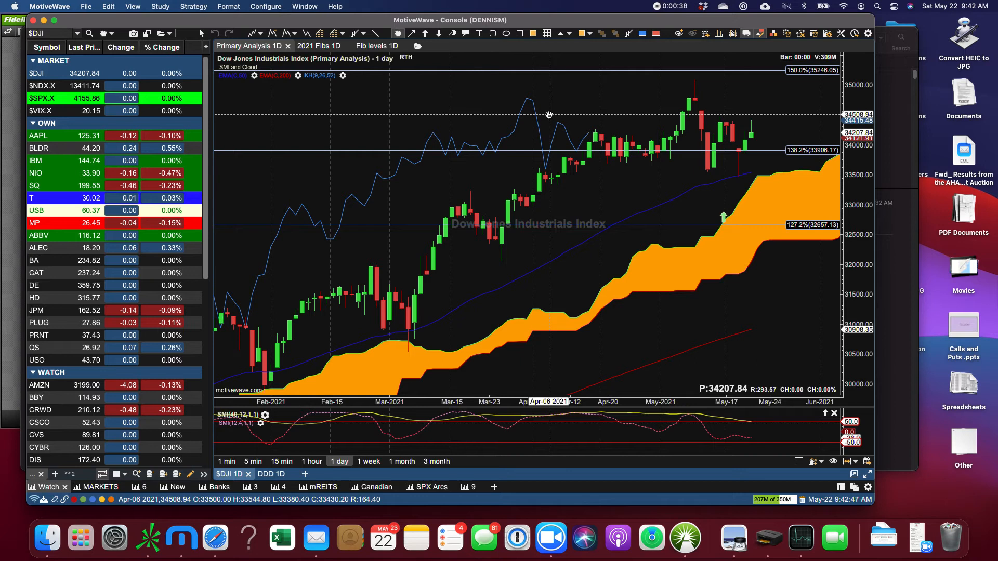
{"action": "mouse_move", "coordinate": [751, 124]}
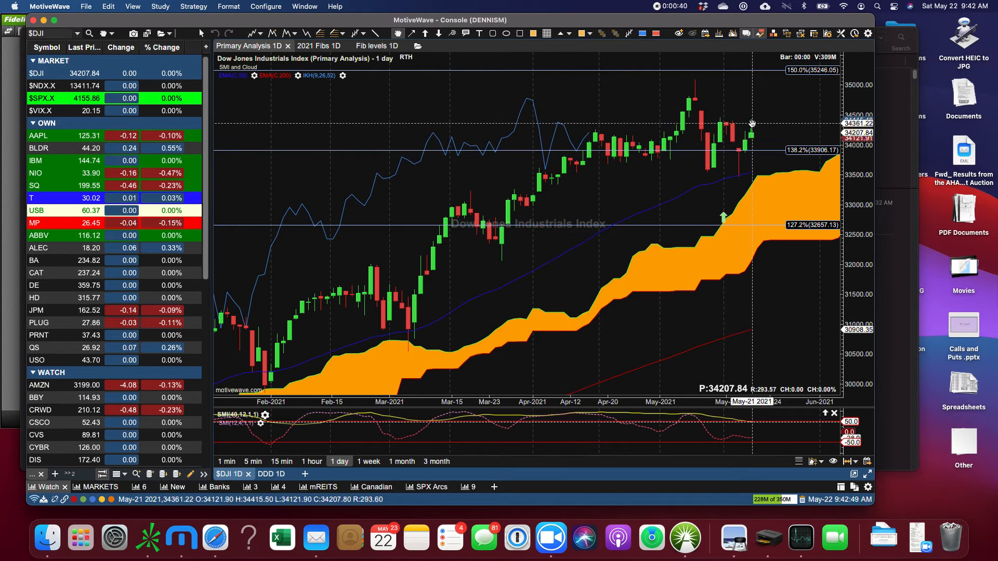
{"action": "mouse_move", "coordinate": [751, 135]}
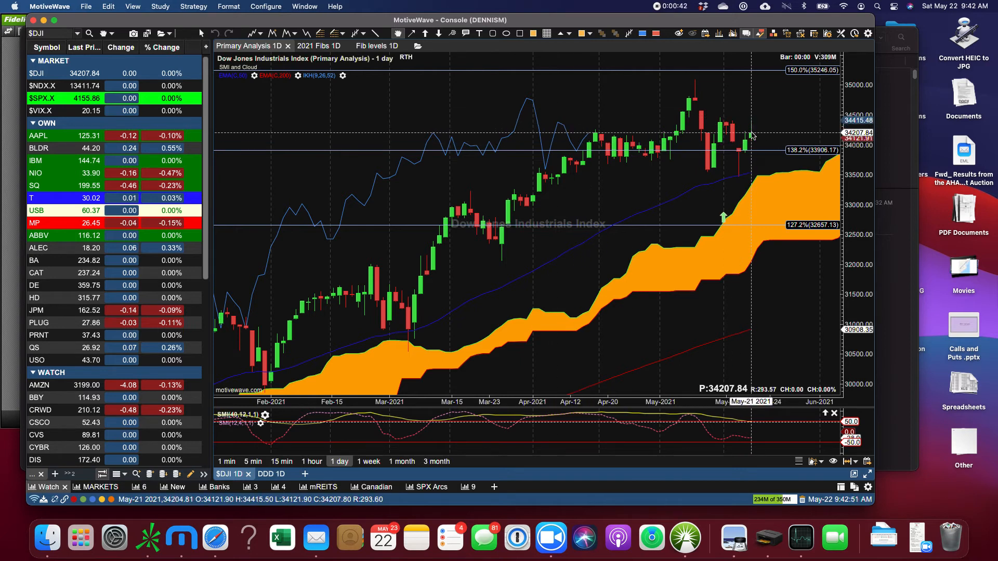
{"action": "mouse_move", "coordinate": [751, 122]}
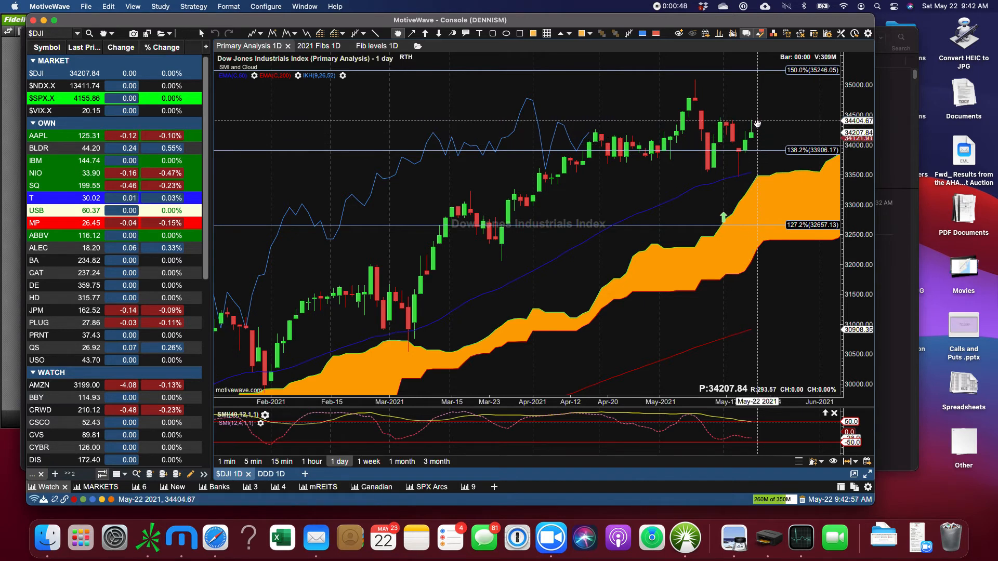
{"action": "mouse_move", "coordinate": [755, 135]}
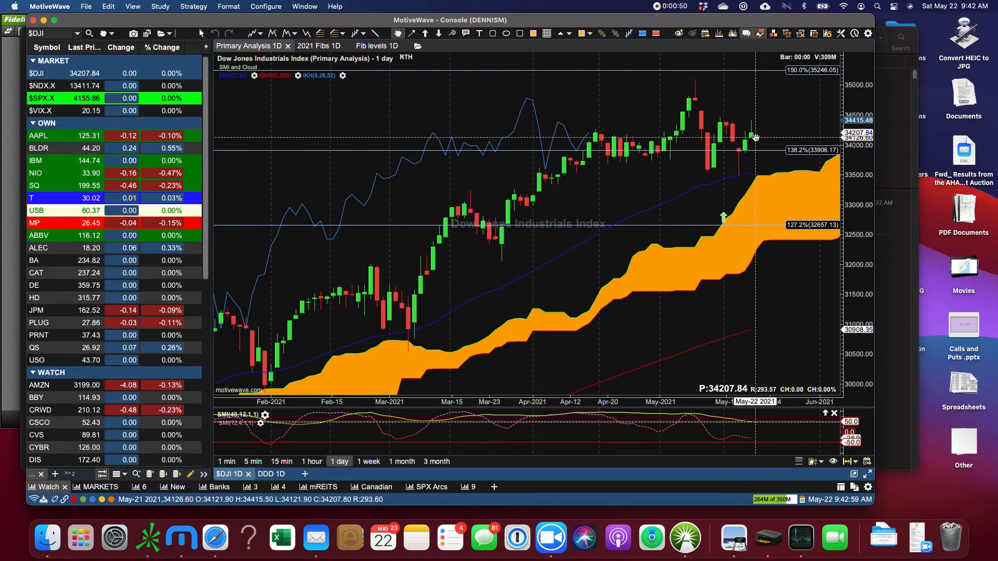
{"action": "mouse_move", "coordinate": [586, 147]}
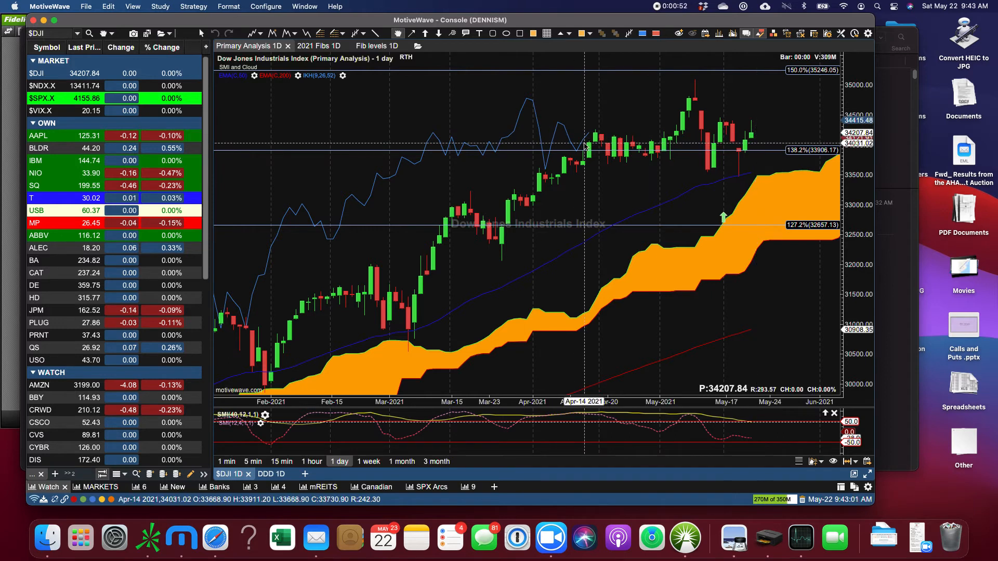
{"action": "mouse_move", "coordinate": [591, 137]}
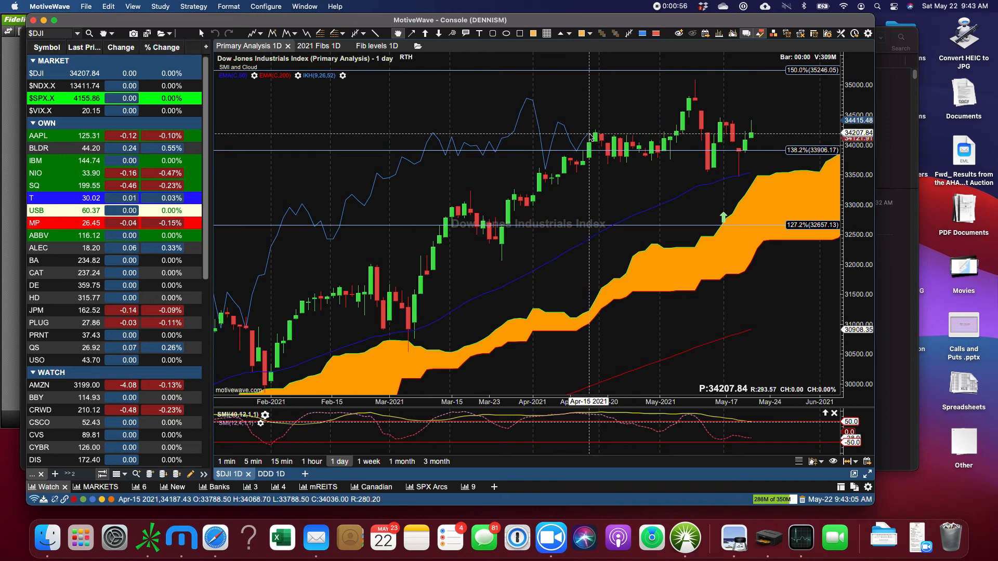
{"action": "mouse_move", "coordinate": [595, 130]}
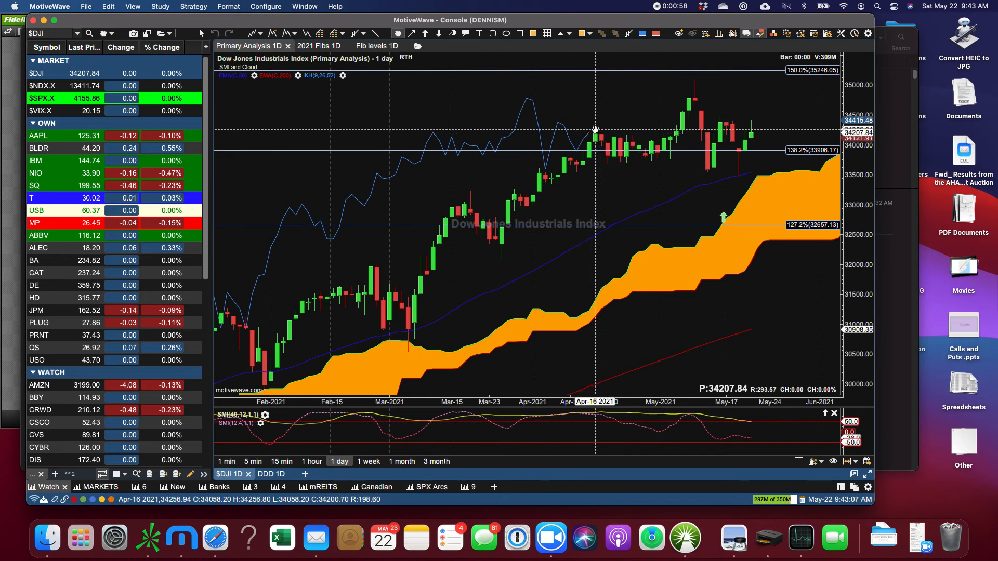
{"action": "mouse_move", "coordinate": [629, 131]}
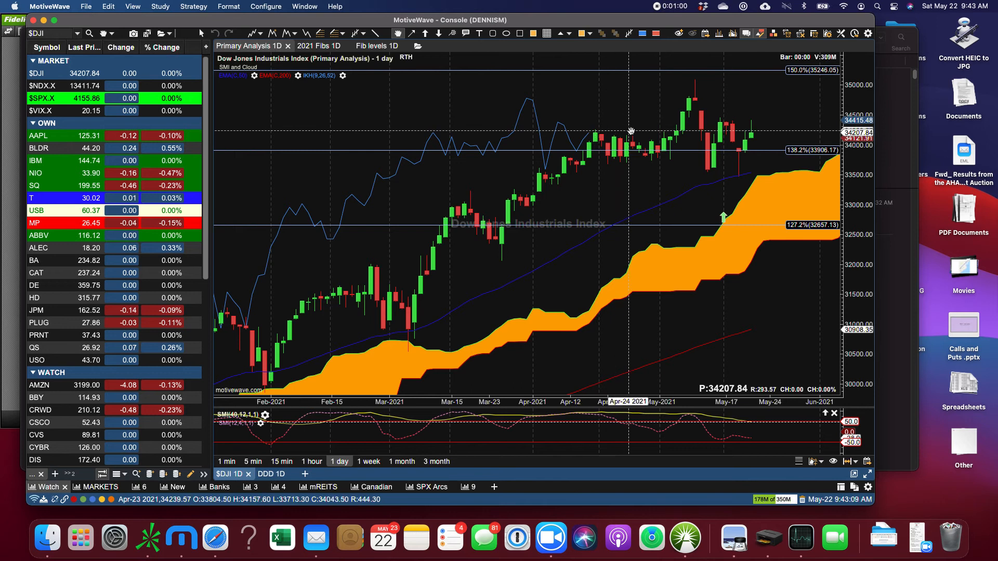
{"action": "mouse_move", "coordinate": [662, 121]}
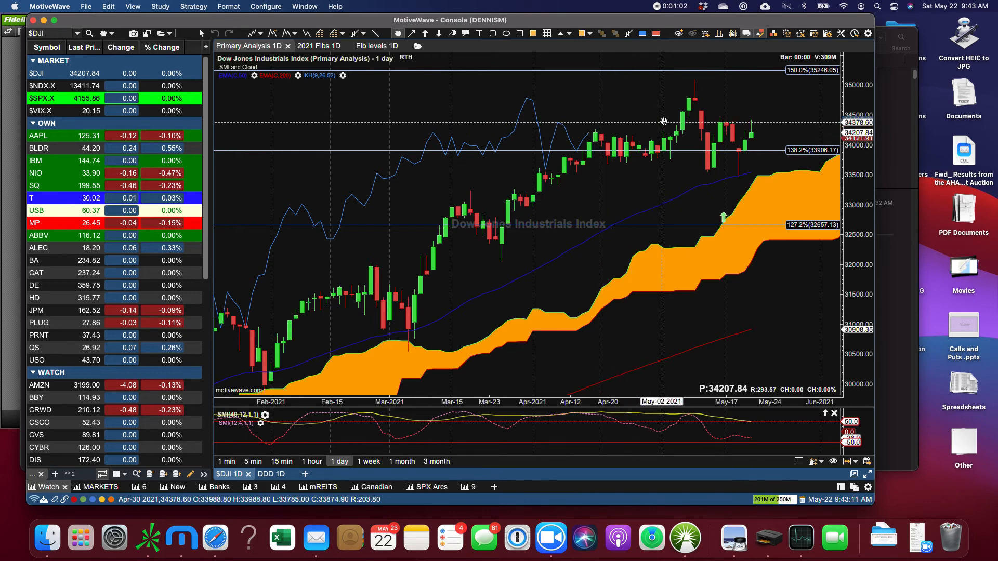
{"action": "mouse_move", "coordinate": [591, 138]}
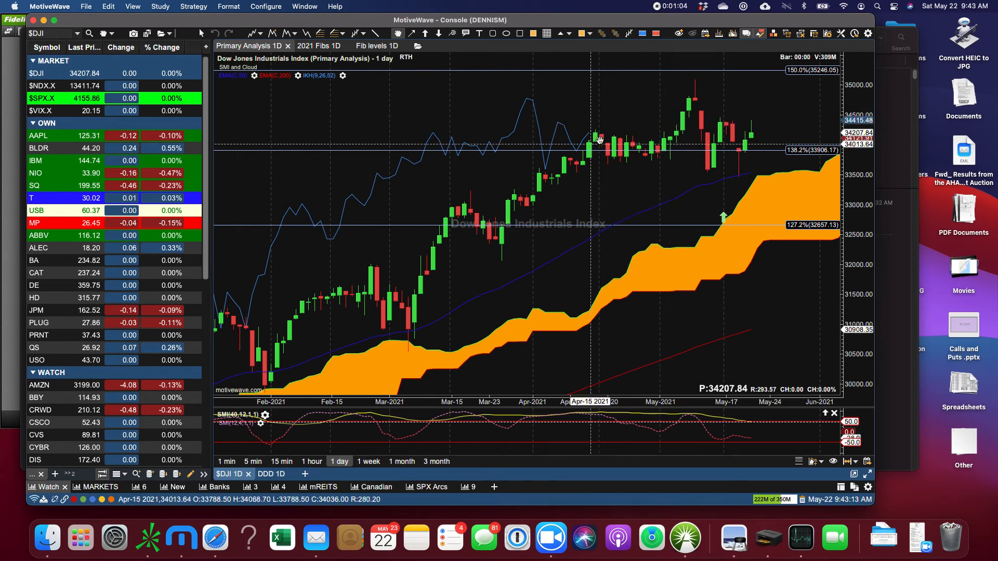
{"action": "mouse_move", "coordinate": [626, 142]}
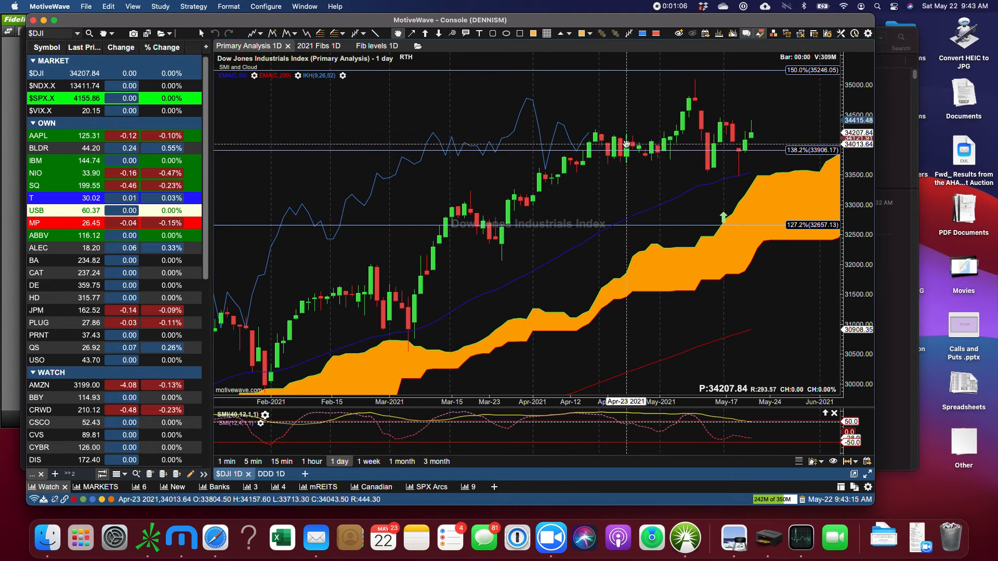
{"action": "mouse_move", "coordinate": [738, 181]}
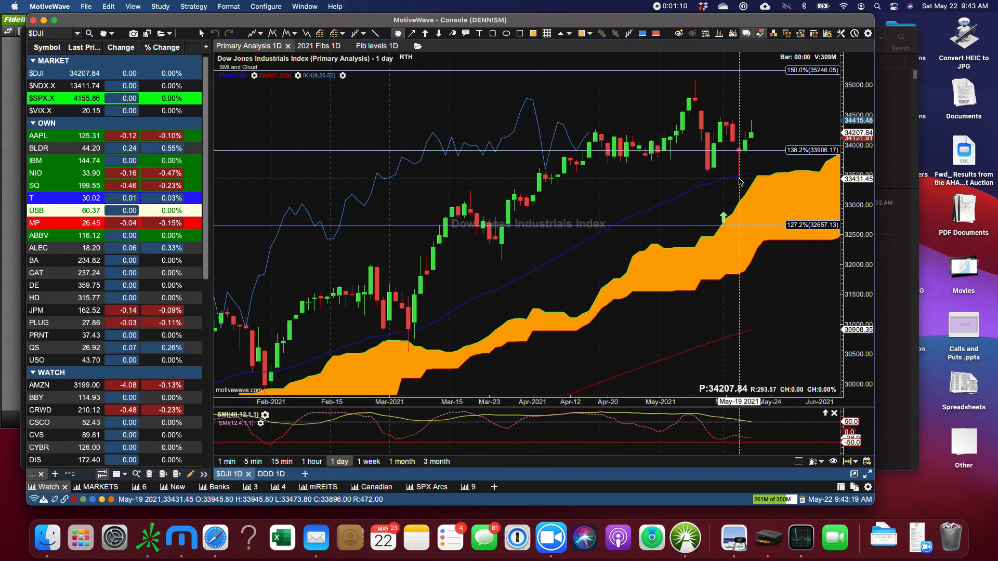
{"action": "mouse_move", "coordinate": [749, 176]}
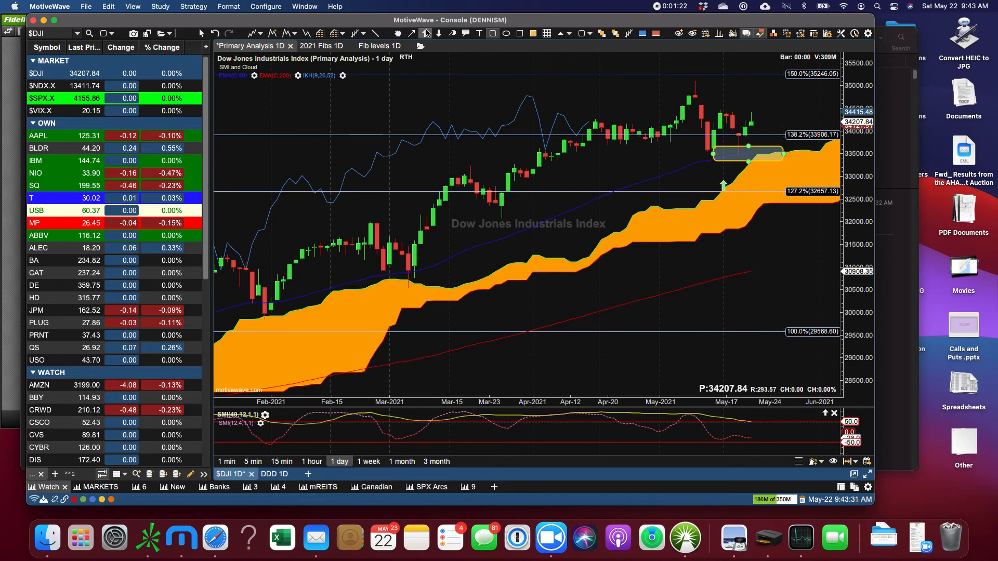
{"action": "mouse_move", "coordinate": [722, 189]}
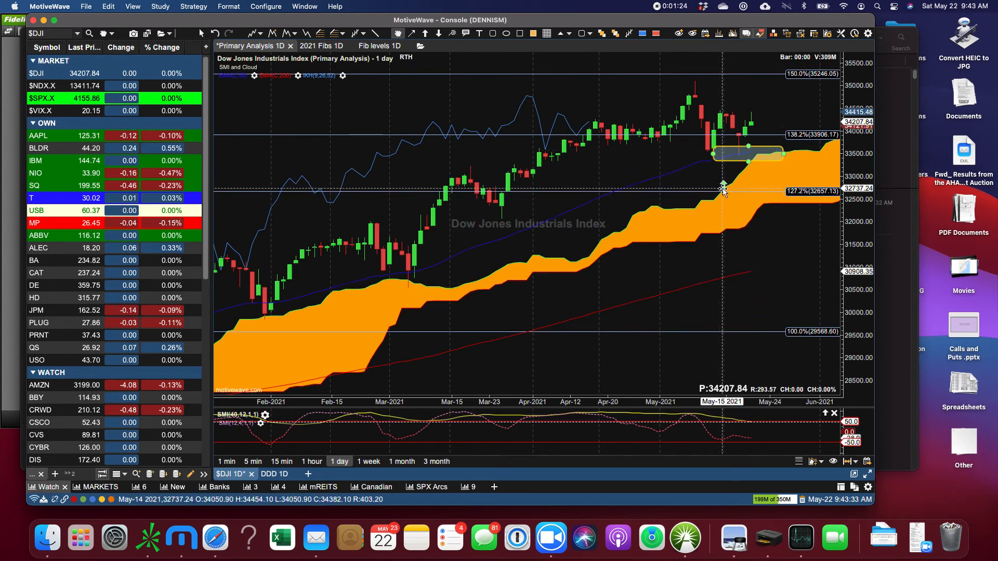
{"action": "mouse_move", "coordinate": [736, 166]}
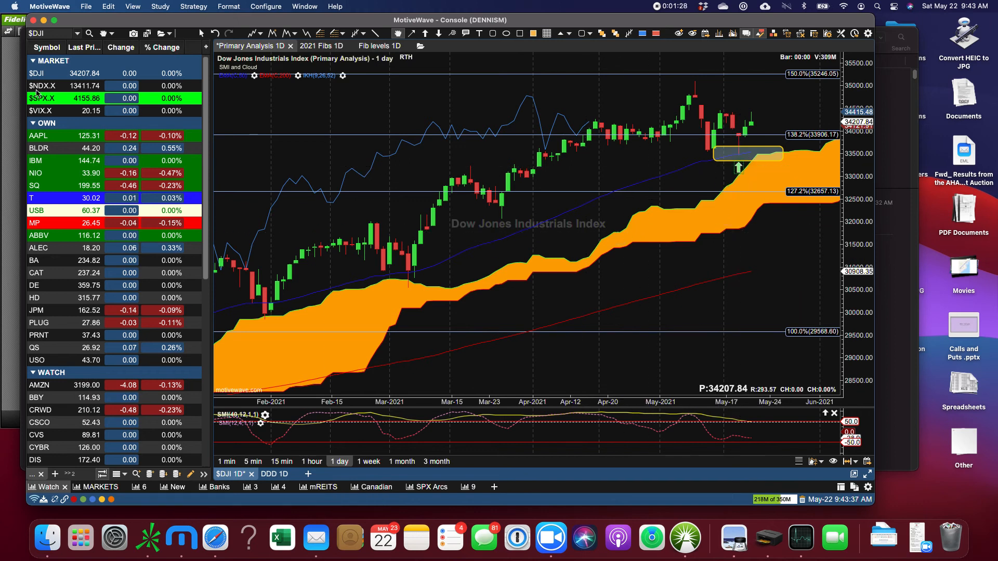
Step: Load the $NDX.X daily chart from the MARKET watchlist
{"action": "left_click", "coordinate": [42, 86]}
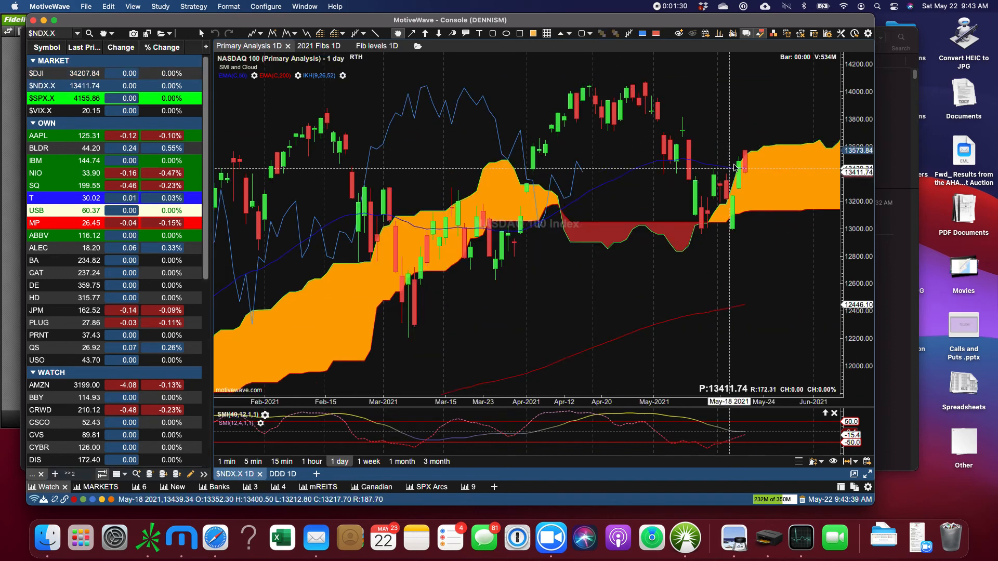
{"action": "mouse_move", "coordinate": [753, 151]}
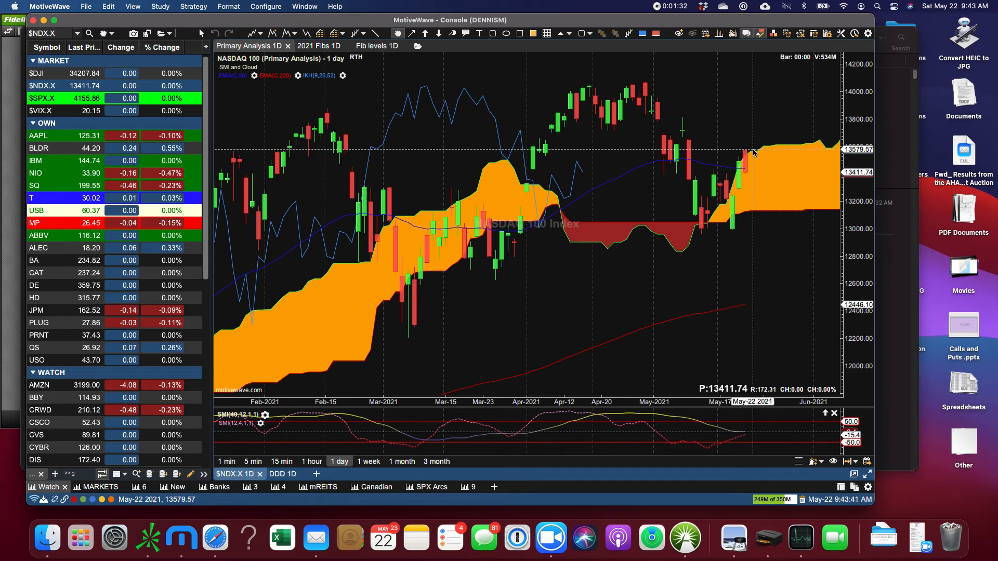
{"action": "mouse_move", "coordinate": [753, 171]}
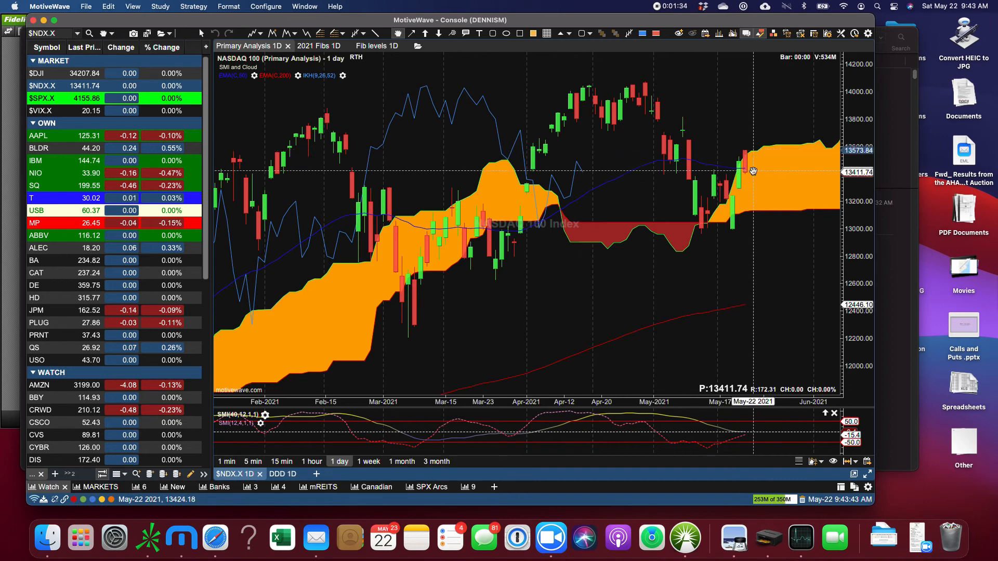
{"action": "mouse_move", "coordinate": [698, 186]}
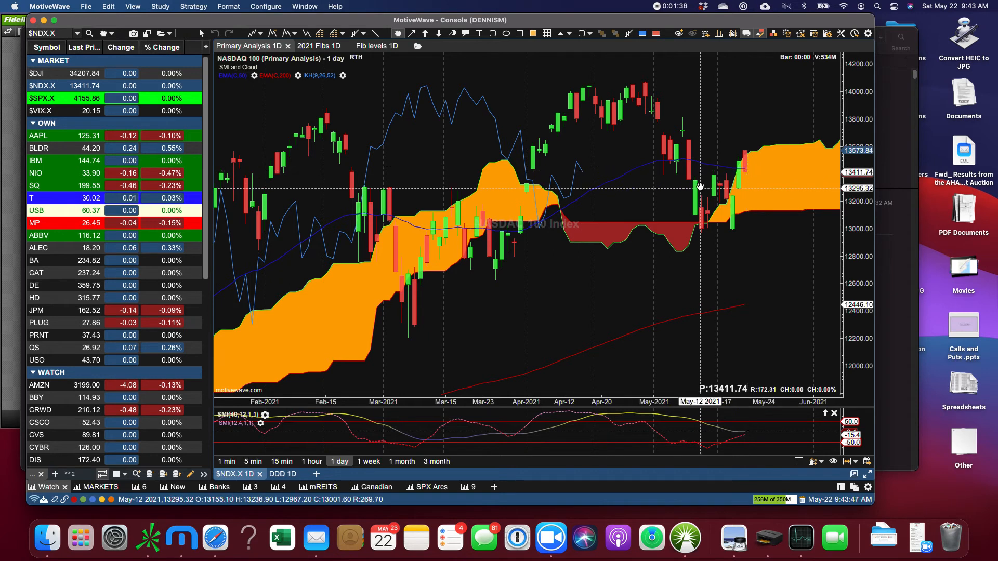
{"action": "mouse_move", "coordinate": [578, 176]}
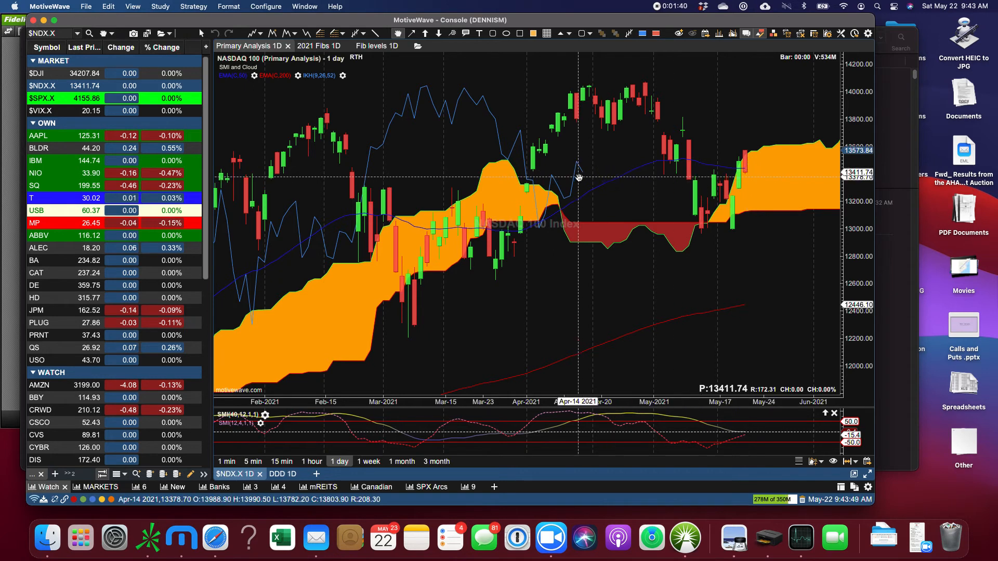
{"action": "mouse_move", "coordinate": [584, 177]}
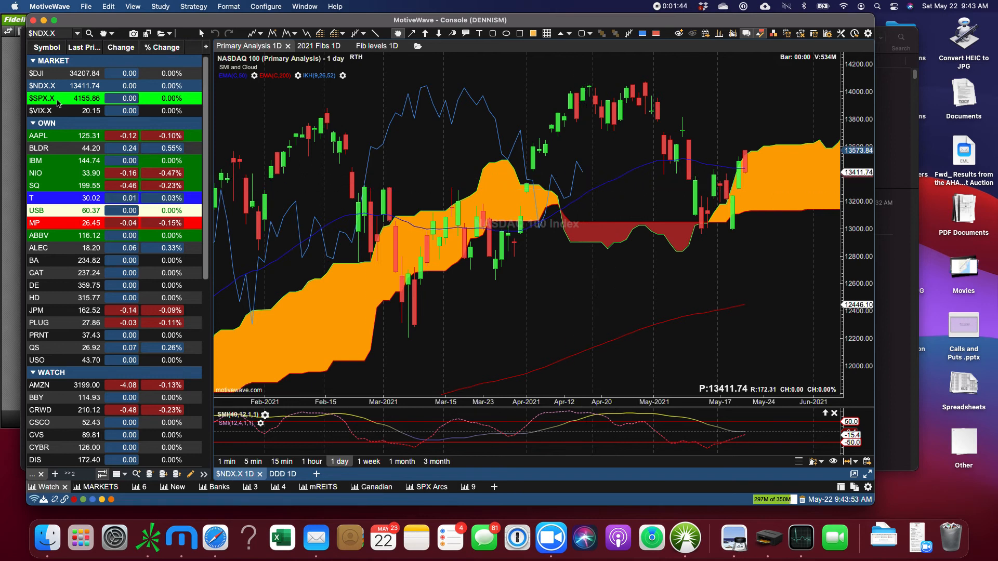
{"action": "left_click", "coordinate": [41, 98]}
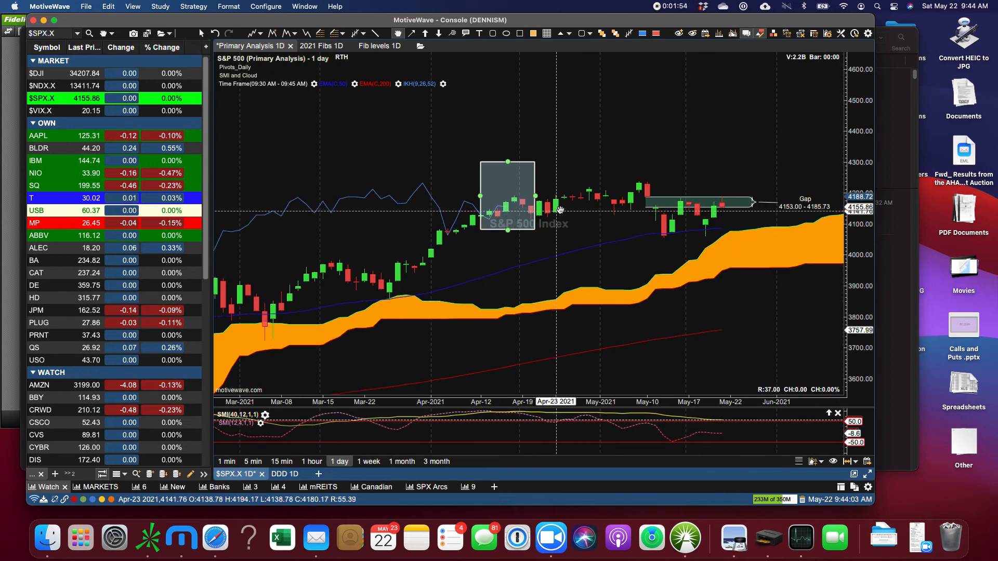
{"action": "mouse_move", "coordinate": [560, 202]}
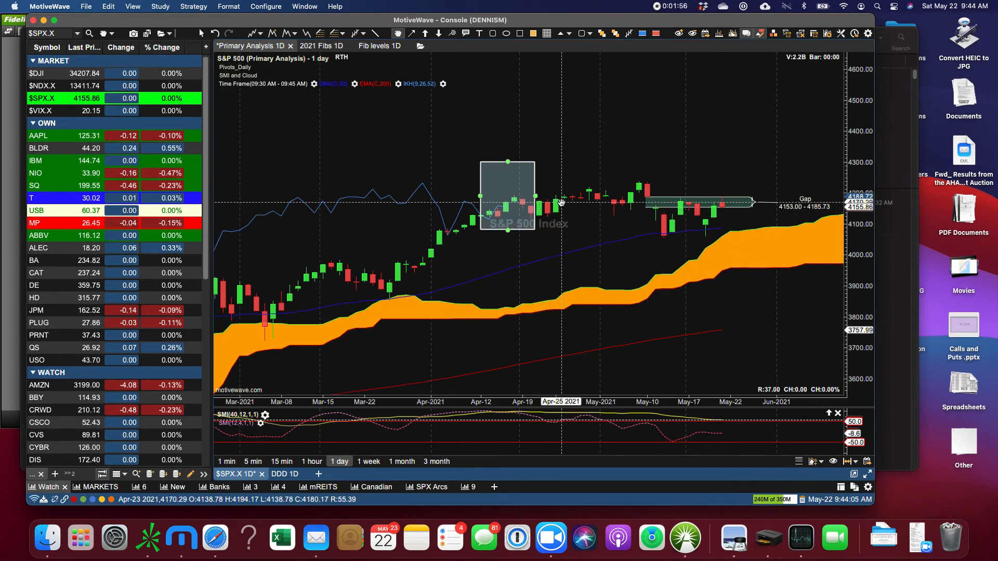
{"action": "mouse_move", "coordinate": [522, 202]}
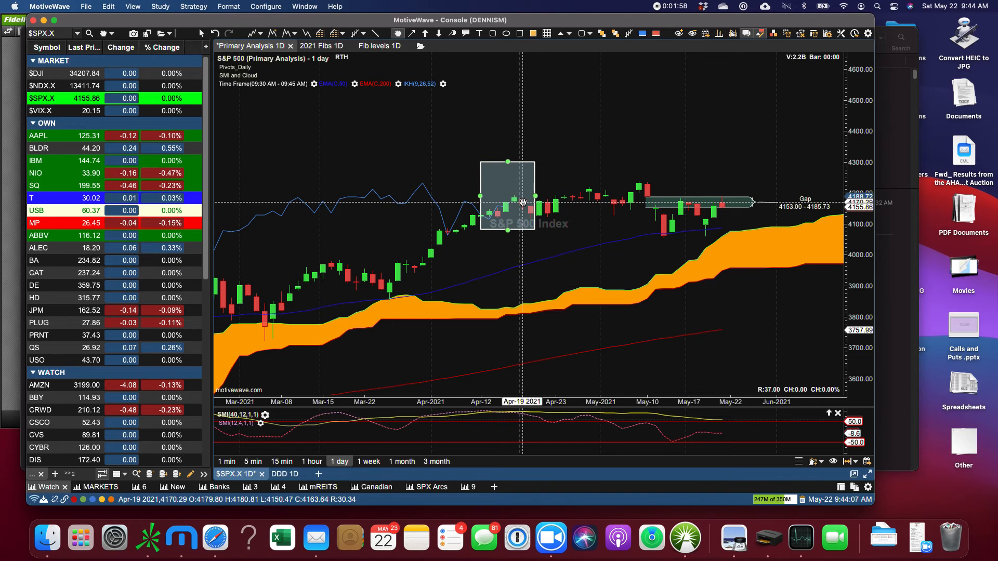
{"action": "mouse_move", "coordinate": [521, 204]}
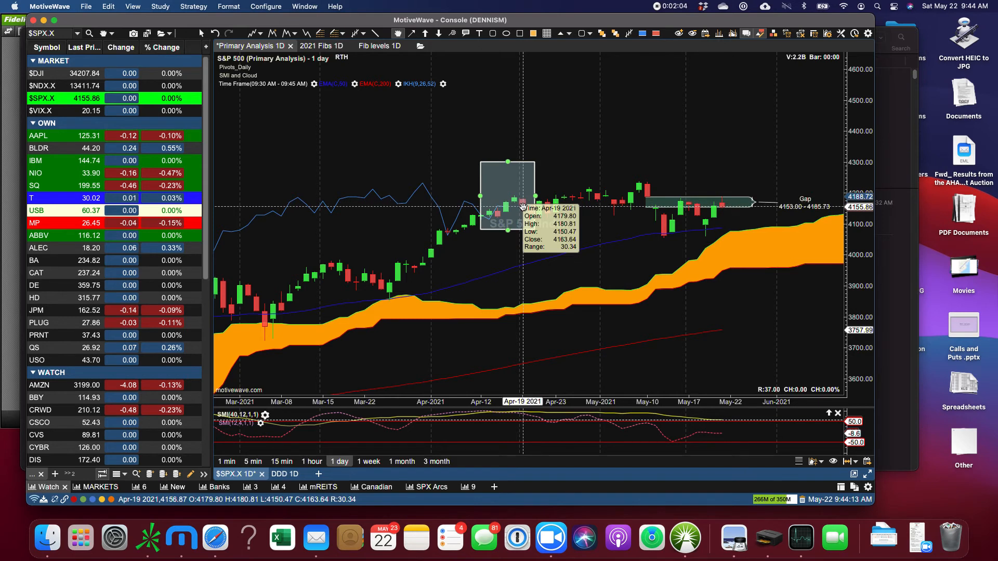
{"action": "mouse_move", "coordinate": [502, 208]}
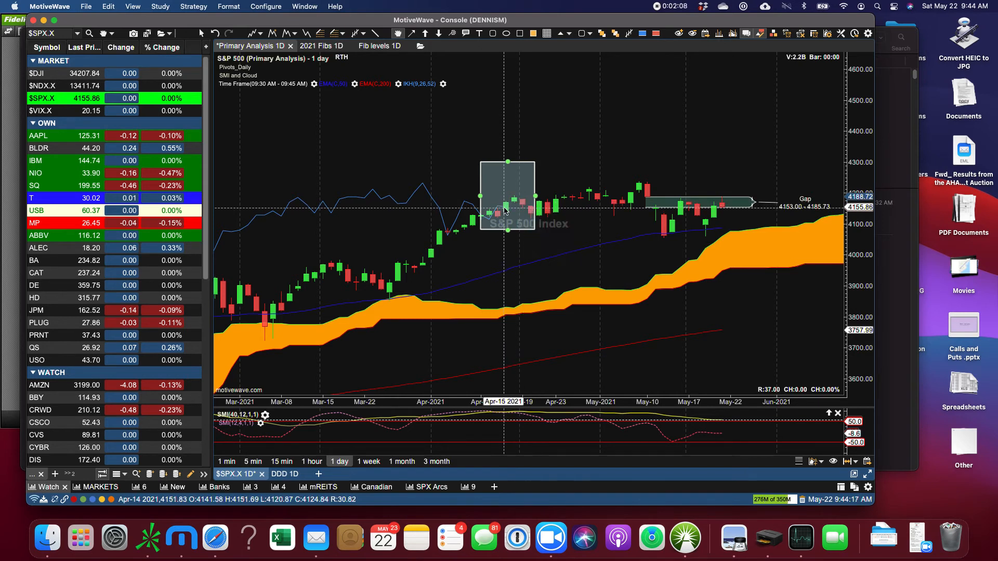
{"action": "mouse_move", "coordinate": [512, 207]}
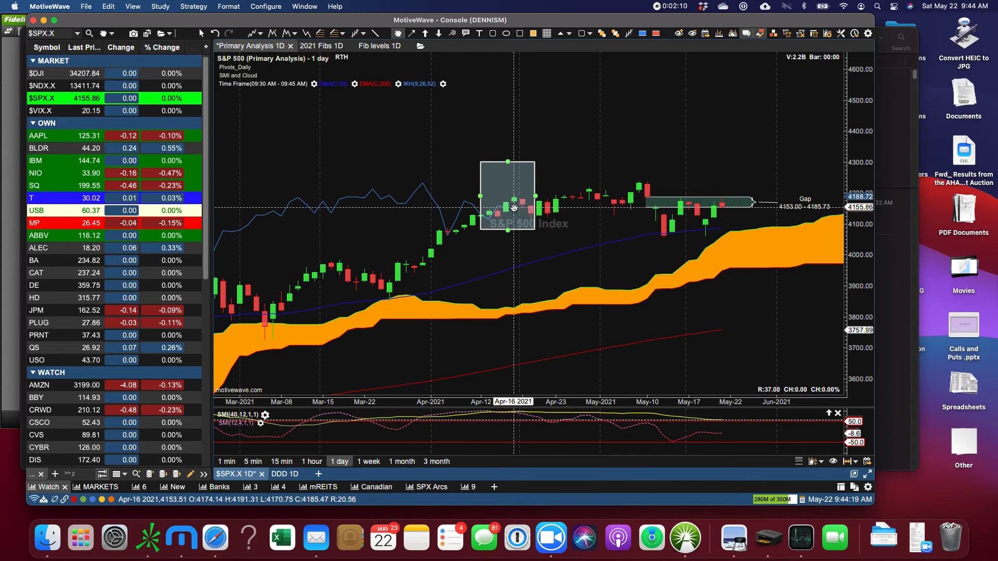
{"action": "mouse_move", "coordinate": [533, 215]}
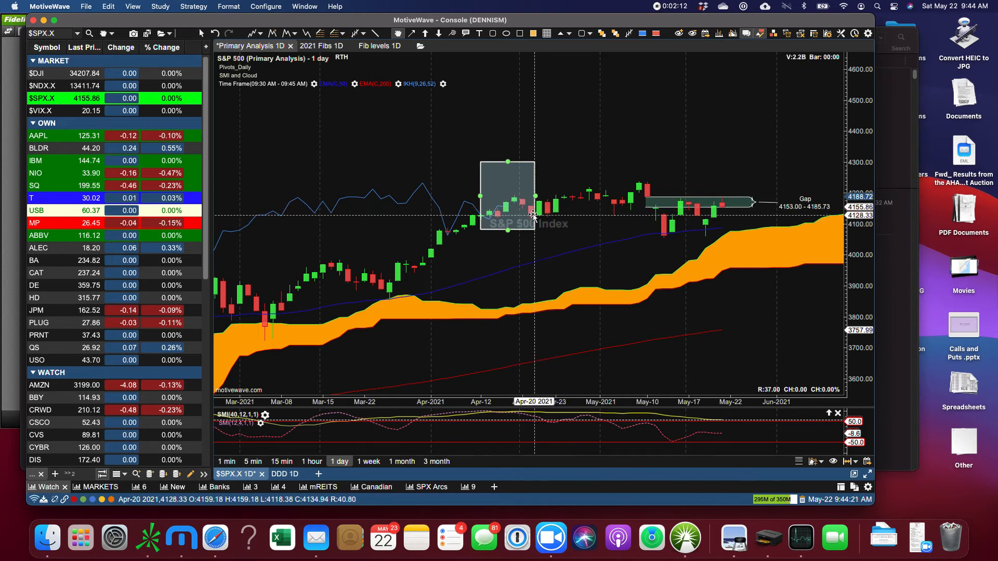
{"action": "mouse_move", "coordinate": [528, 222]}
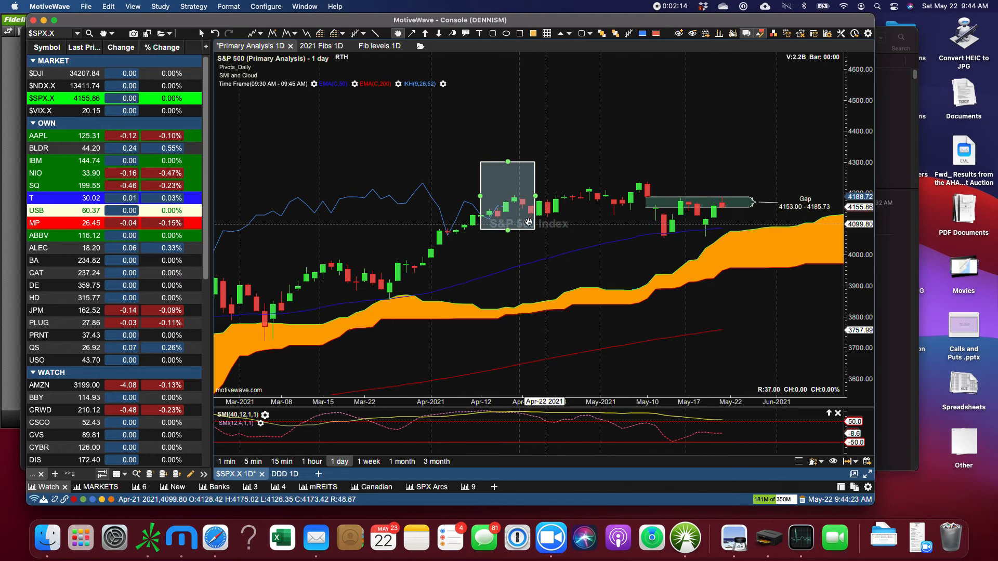
{"action": "mouse_move", "coordinate": [527, 222]}
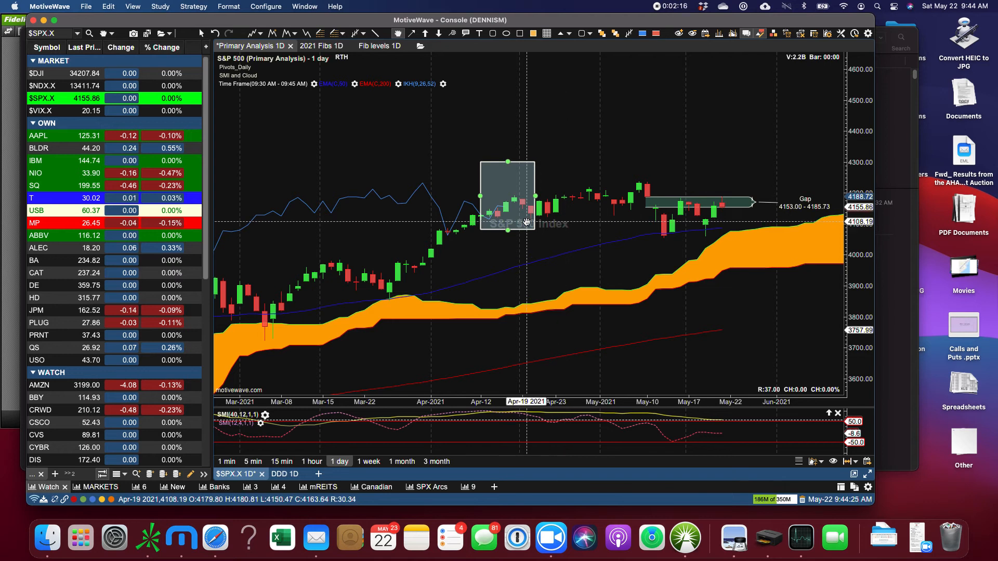
{"action": "mouse_move", "coordinate": [711, 207]}
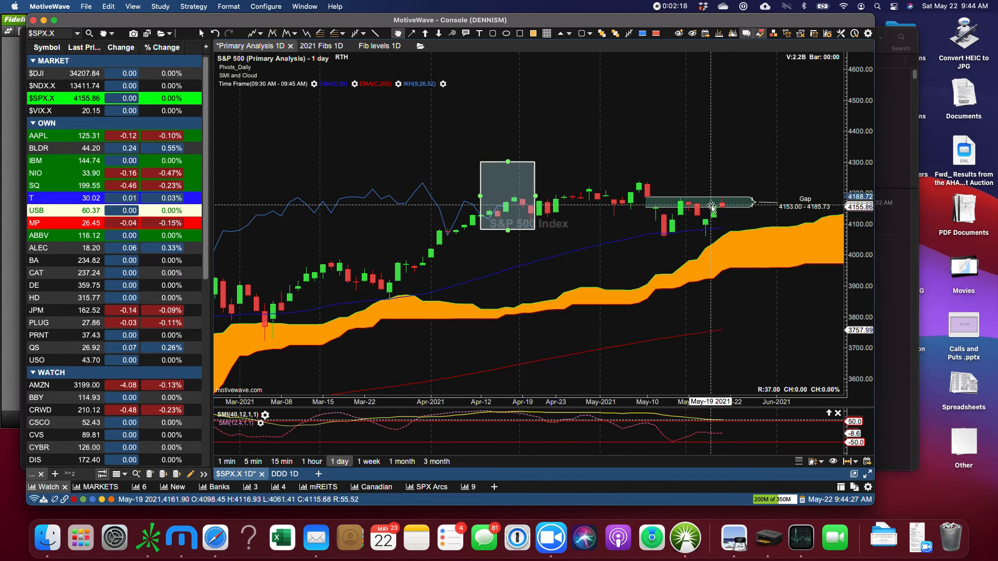
{"action": "mouse_move", "coordinate": [725, 206]}
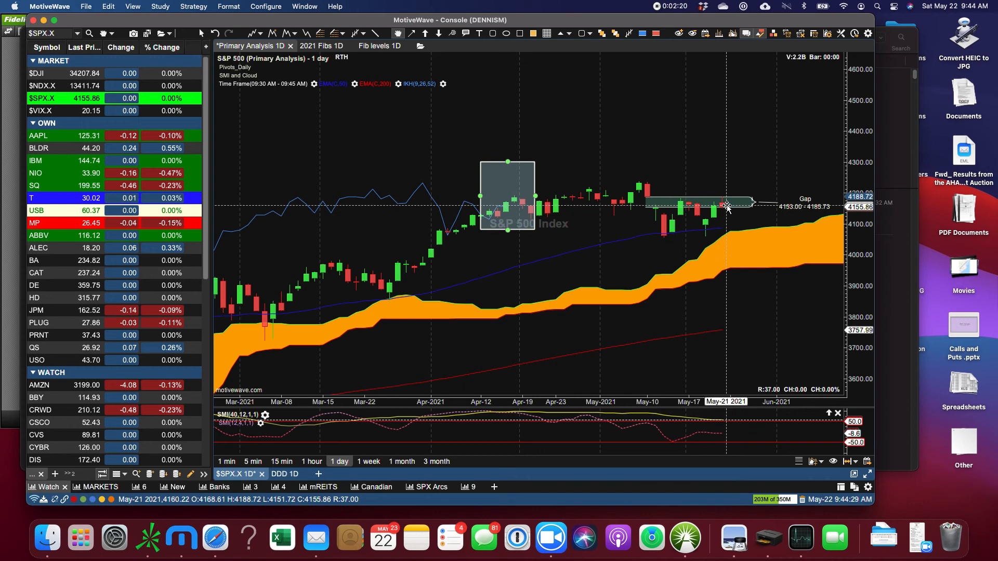
{"action": "mouse_move", "coordinate": [740, 205]}
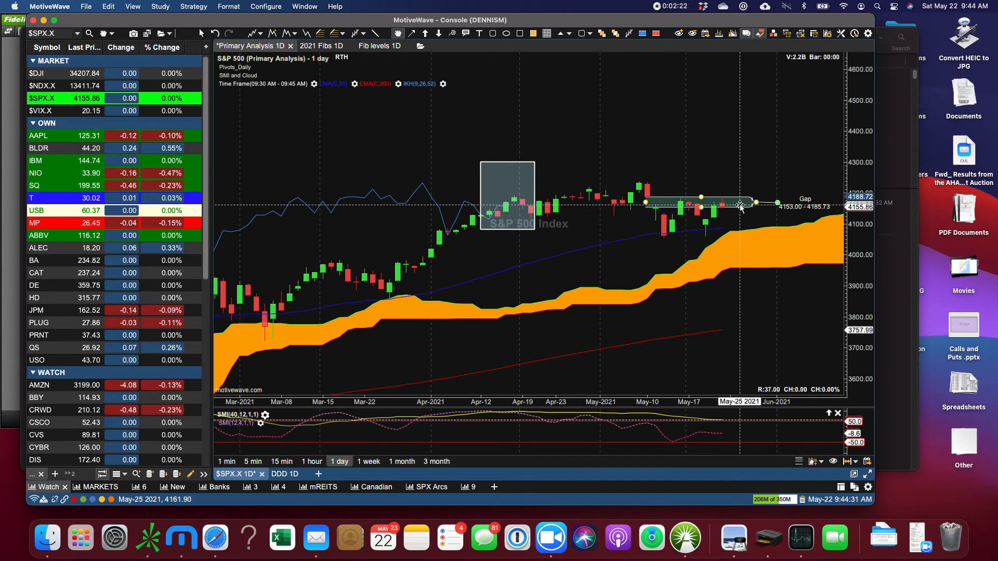
{"action": "mouse_move", "coordinate": [680, 201]}
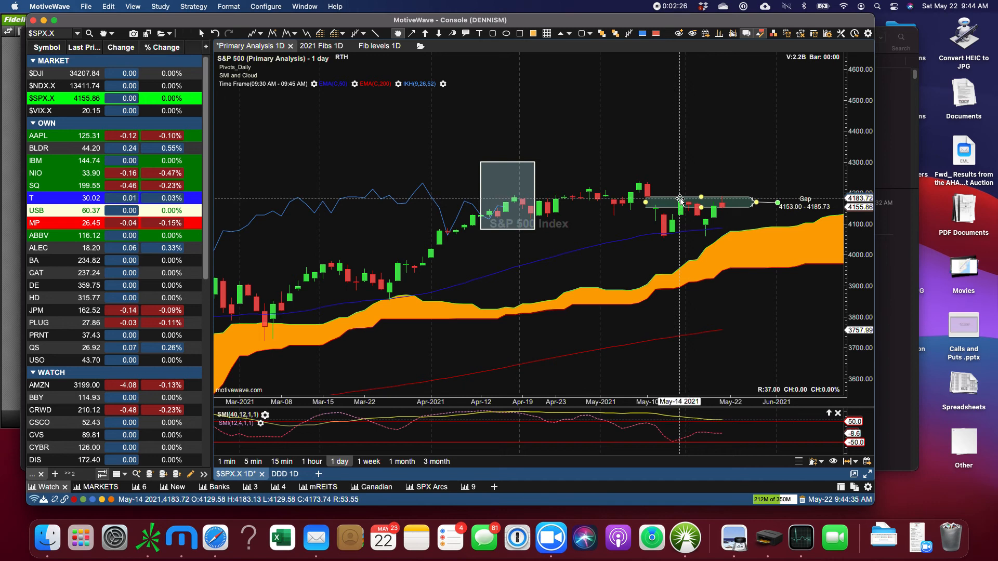
{"action": "mouse_move", "coordinate": [724, 234]}
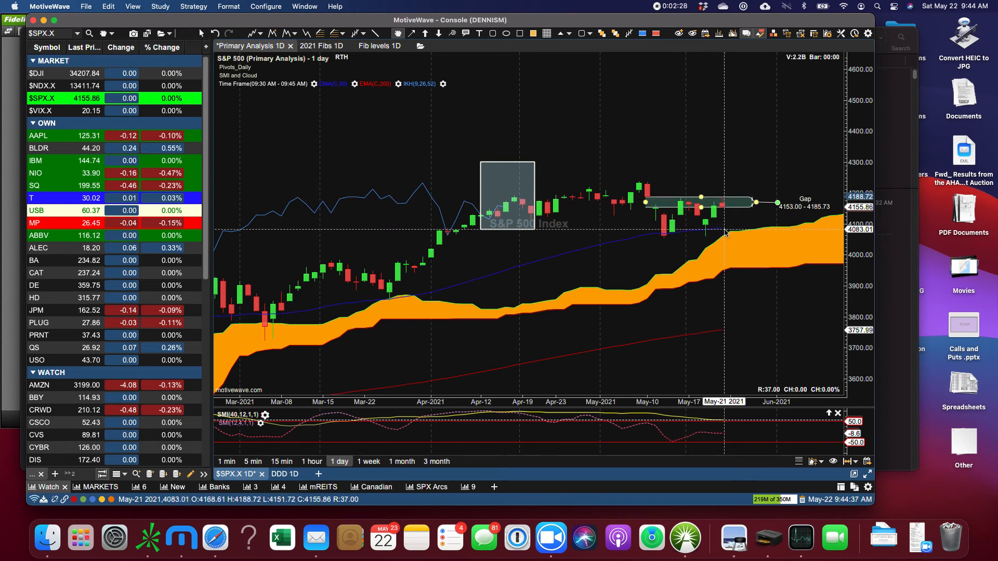
{"action": "mouse_move", "coordinate": [706, 237]}
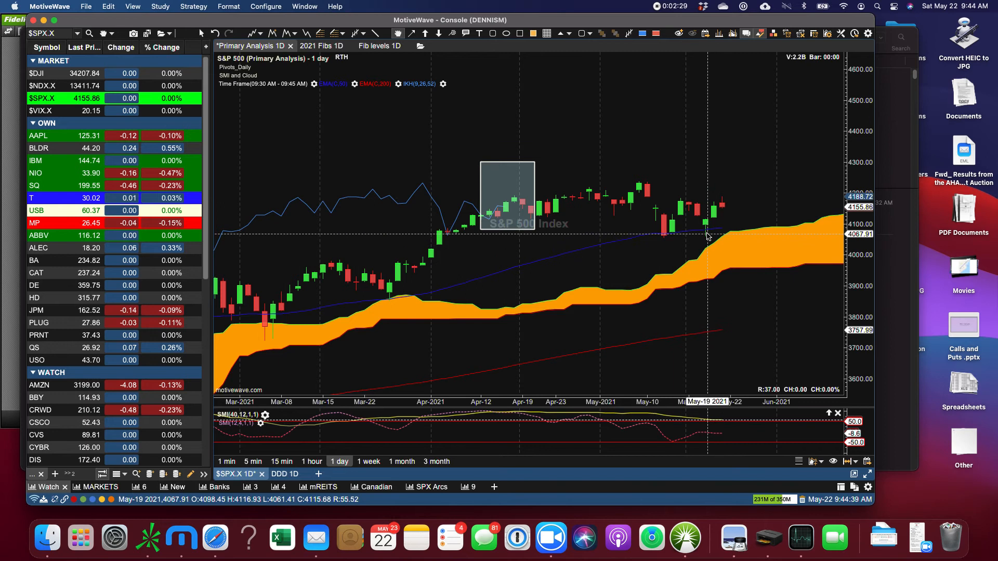
{"action": "mouse_move", "coordinate": [721, 233]}
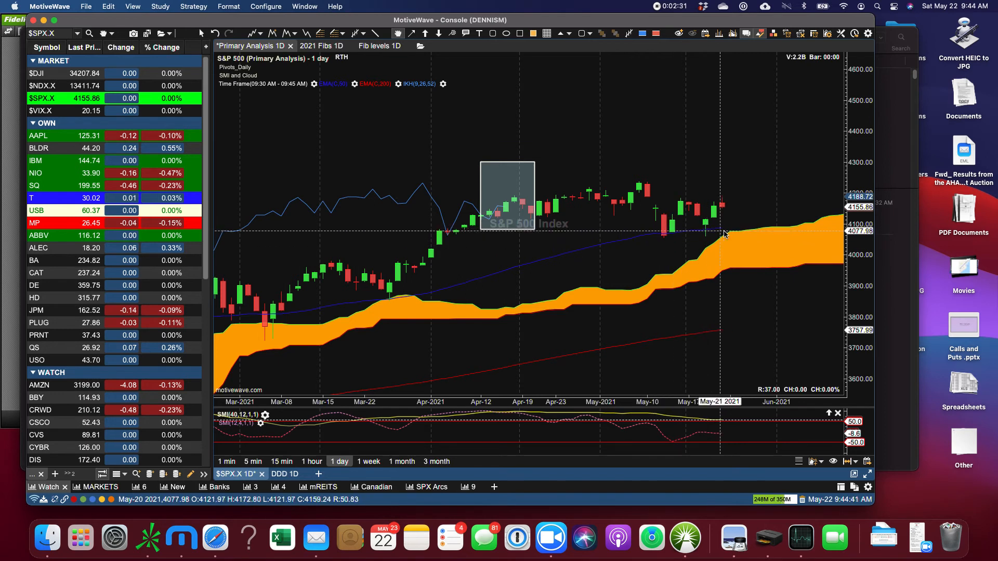
{"action": "mouse_move", "coordinate": [510, 166]}
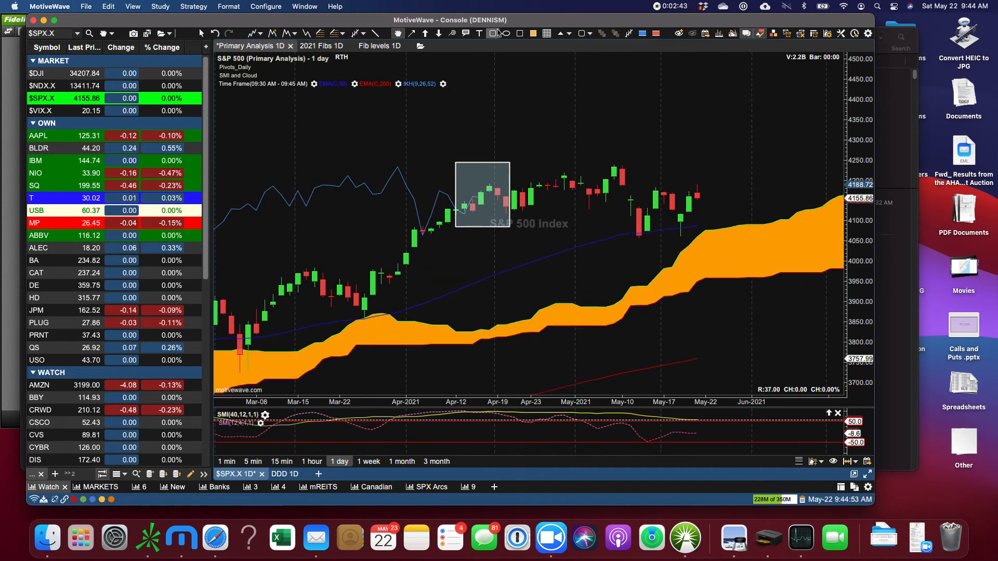
{"action": "mouse_move", "coordinate": [677, 217]}
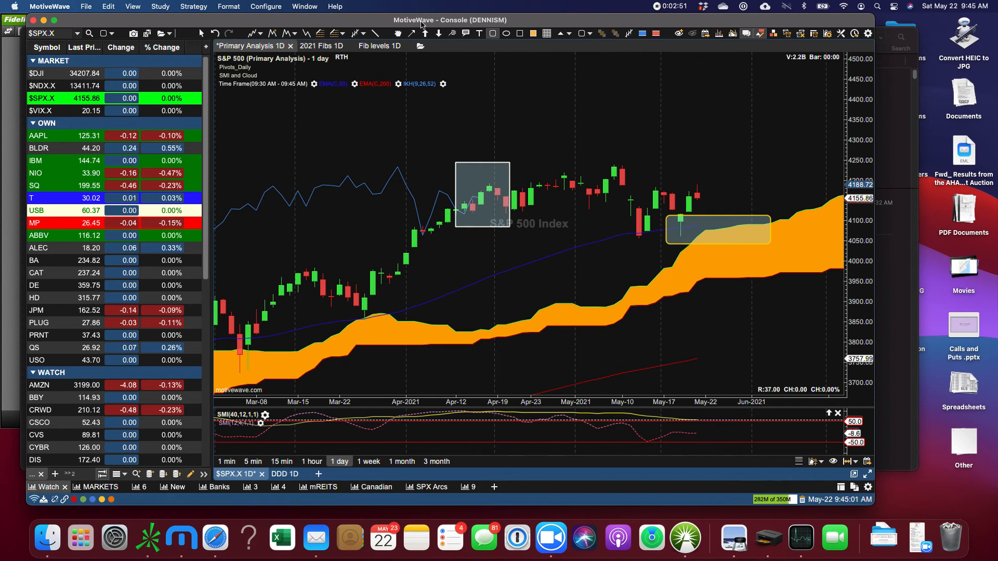
Step: Load the $VIX.X weekly chart from the watchlist
{"action": "left_click", "coordinate": [39, 111]}
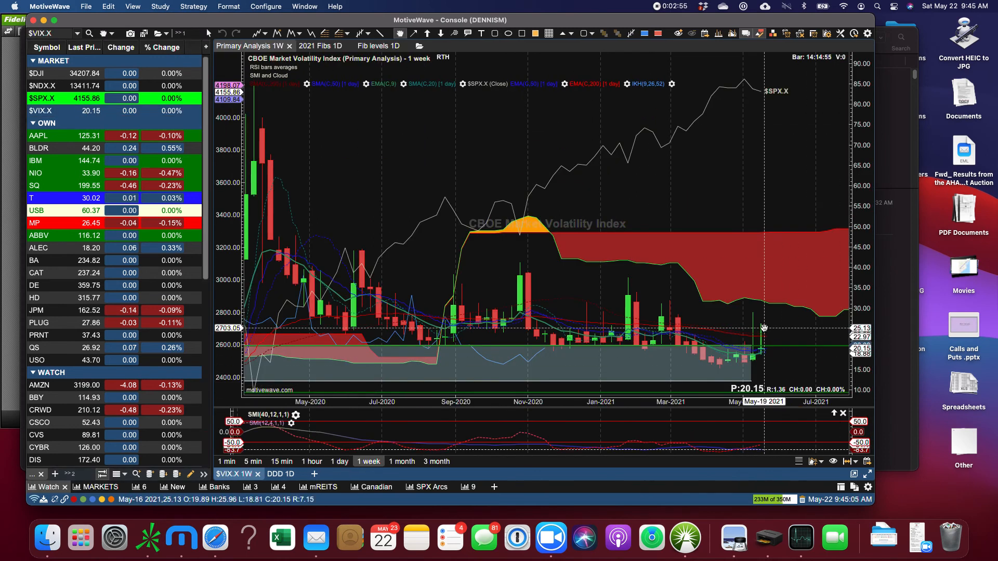
{"action": "mouse_move", "coordinate": [765, 354]}
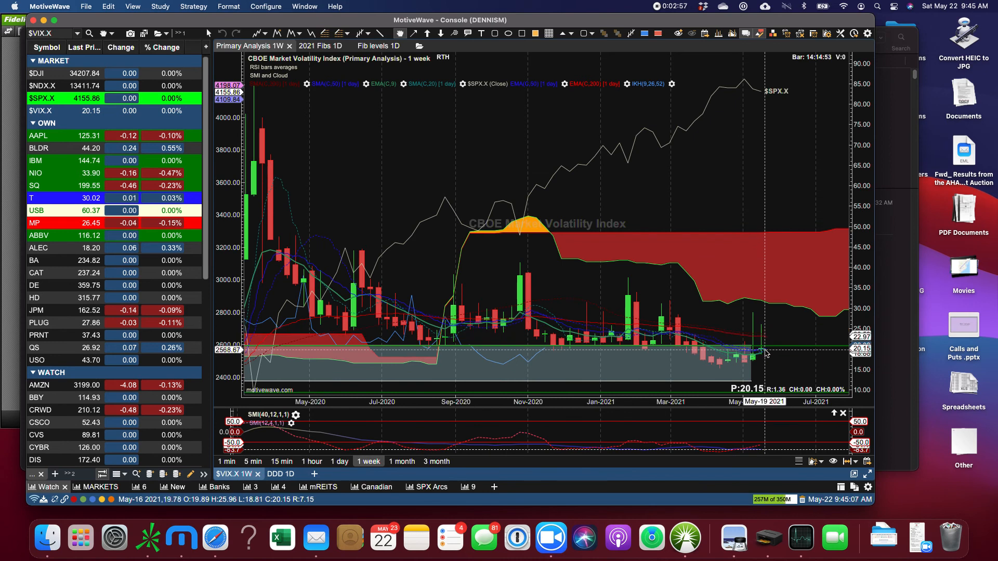
{"action": "mouse_move", "coordinate": [763, 335]}
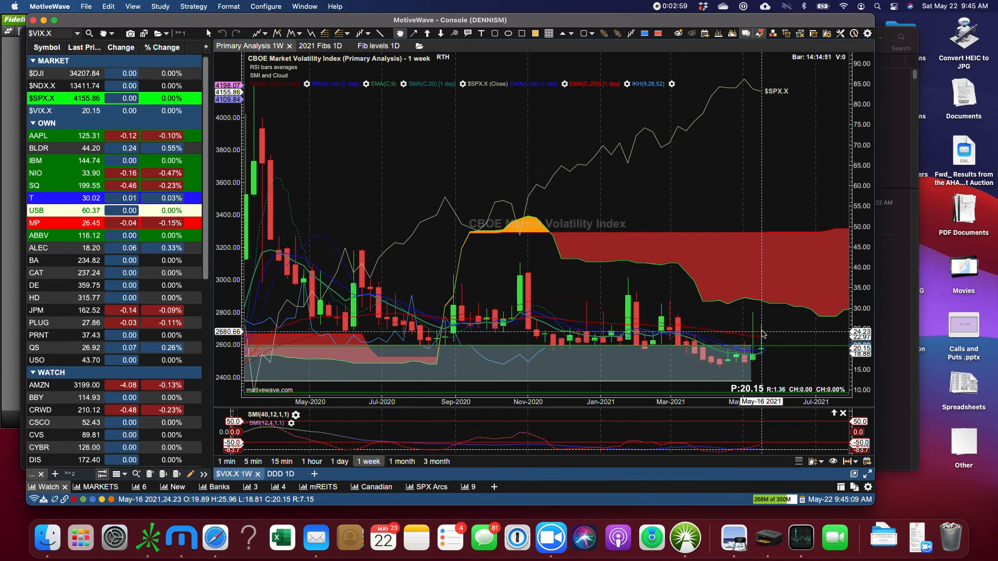
{"action": "mouse_move", "coordinate": [767, 348]}
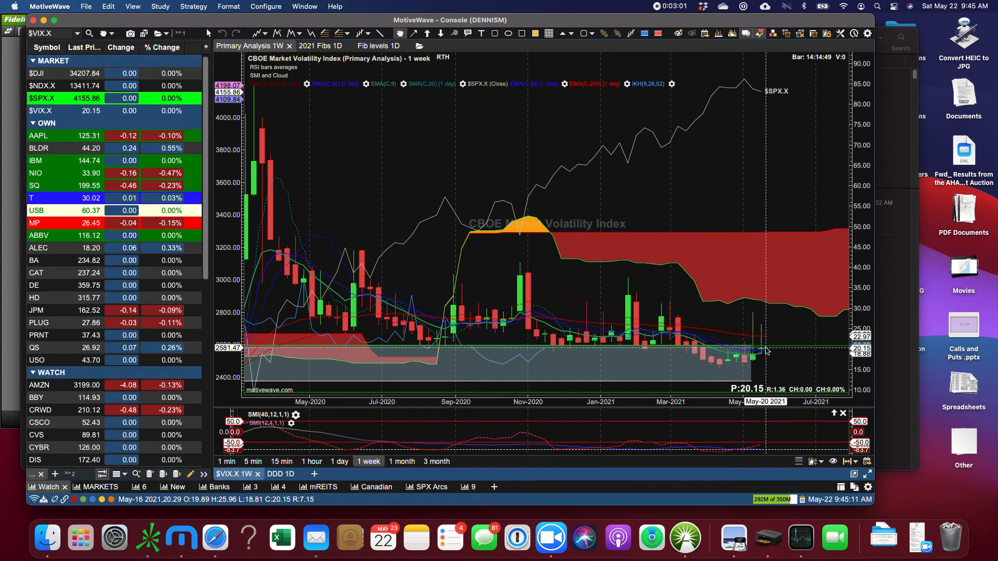
{"action": "mouse_move", "coordinate": [762, 355]}
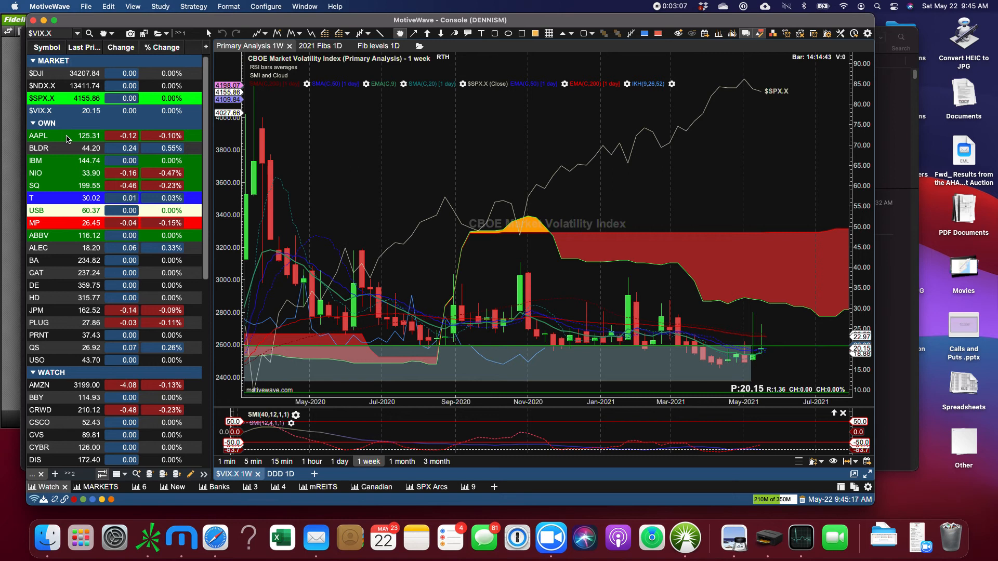
Step: Load the AAPL daily Ichimoku chart from the watchlist
{"action": "left_click", "coordinate": [38, 135]}
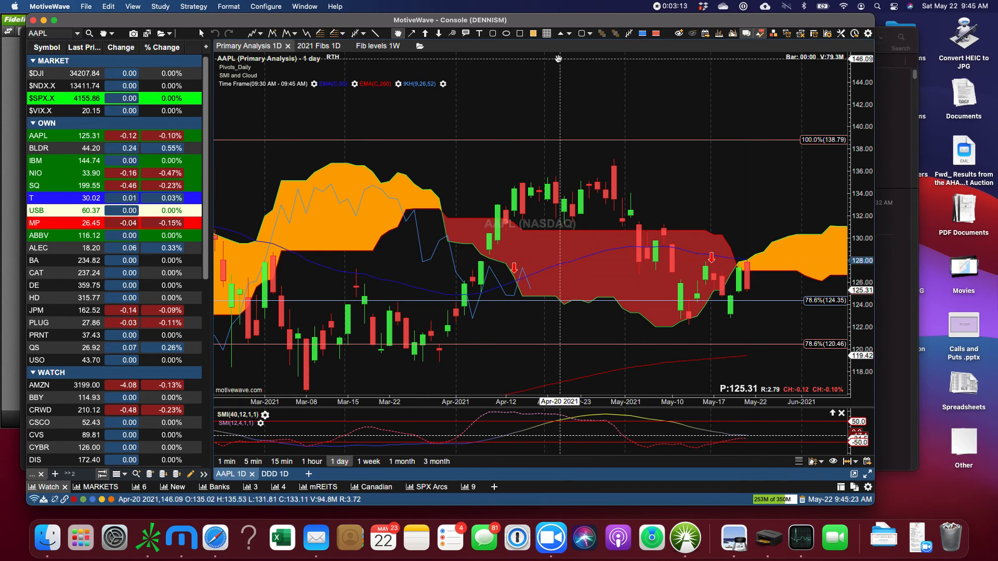
{"action": "mouse_move", "coordinate": [712, 241]}
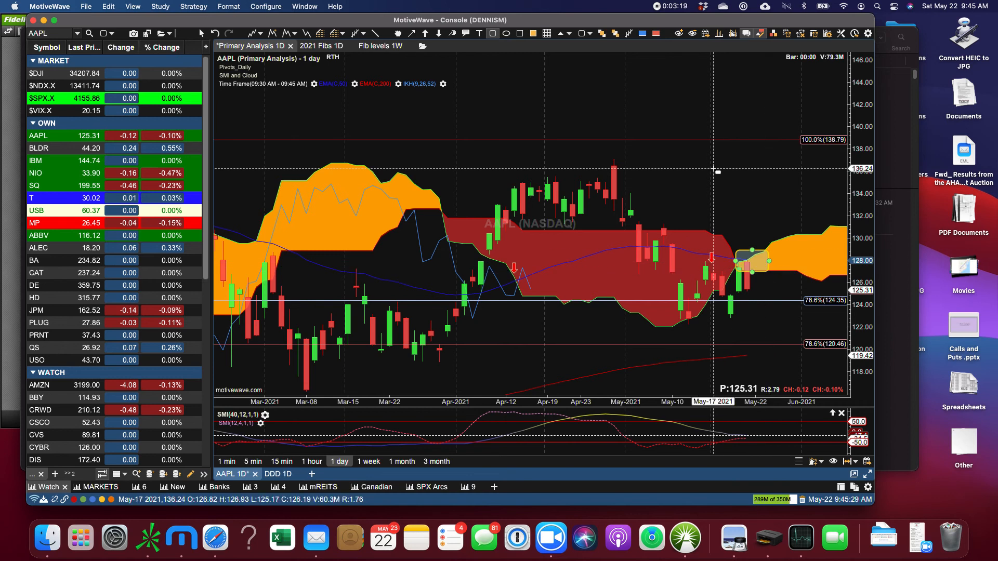
{"action": "mouse_move", "coordinate": [712, 171]}
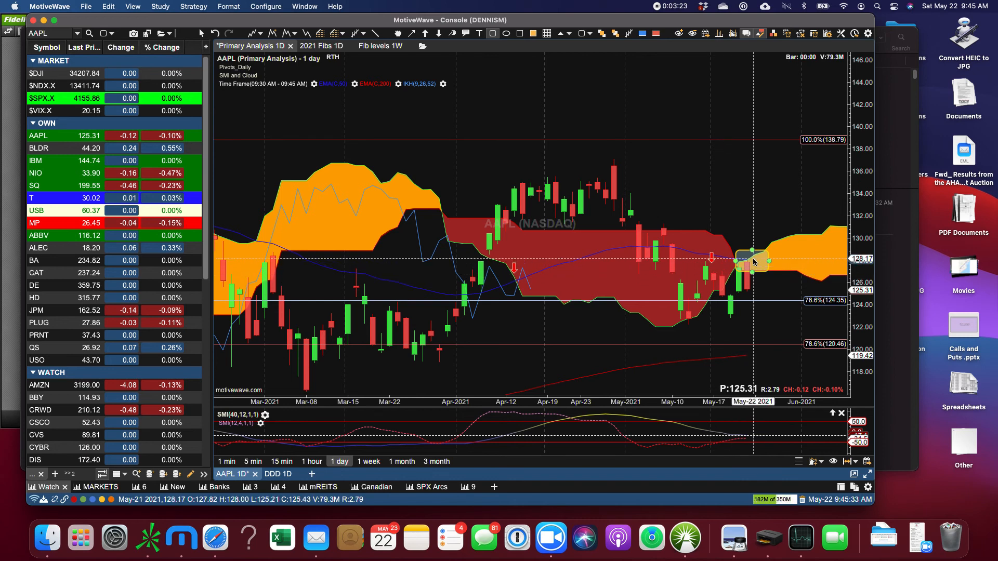
{"action": "mouse_move", "coordinate": [762, 290]}
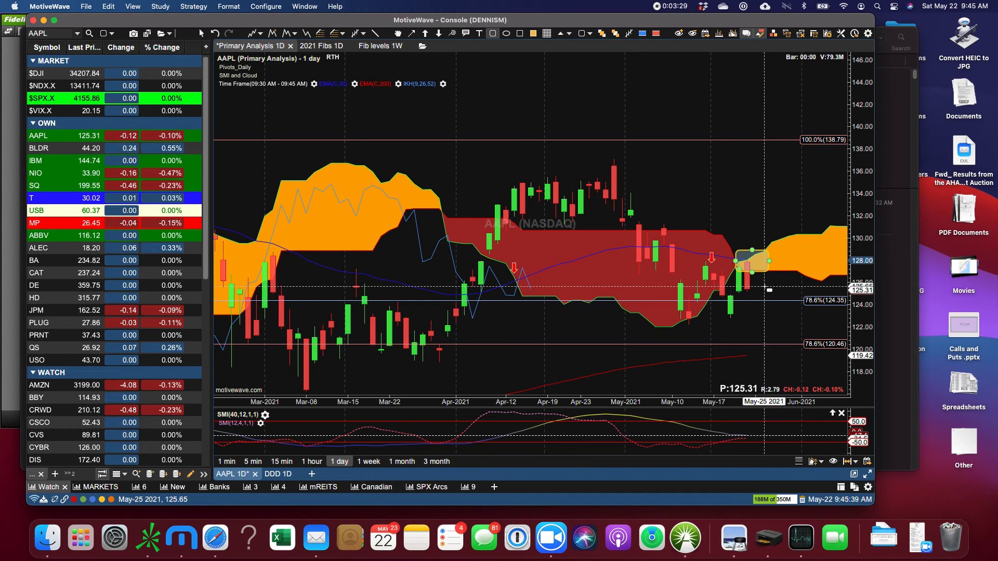
{"action": "mouse_move", "coordinate": [513, 15]}
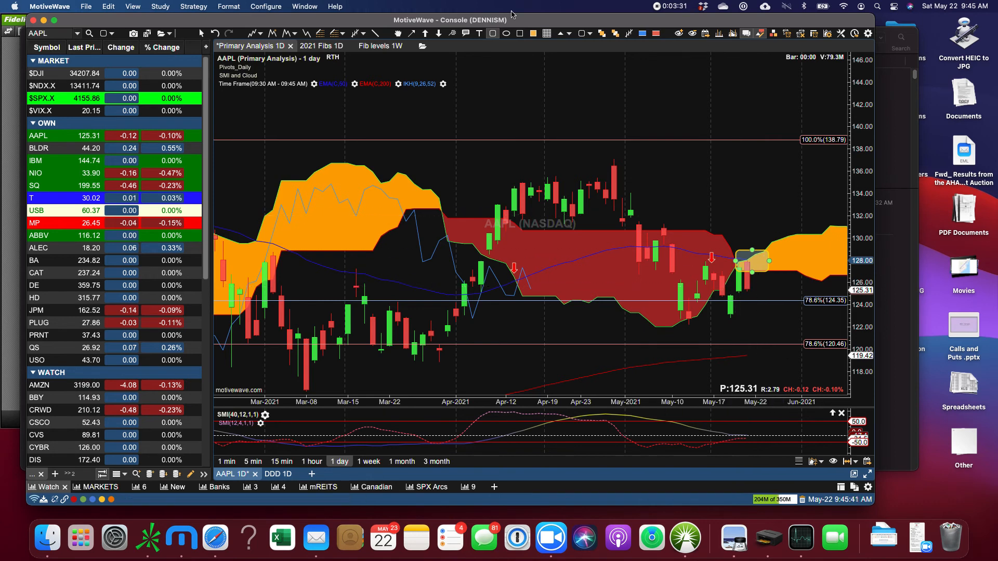
{"action": "mouse_move", "coordinate": [761, 244]}
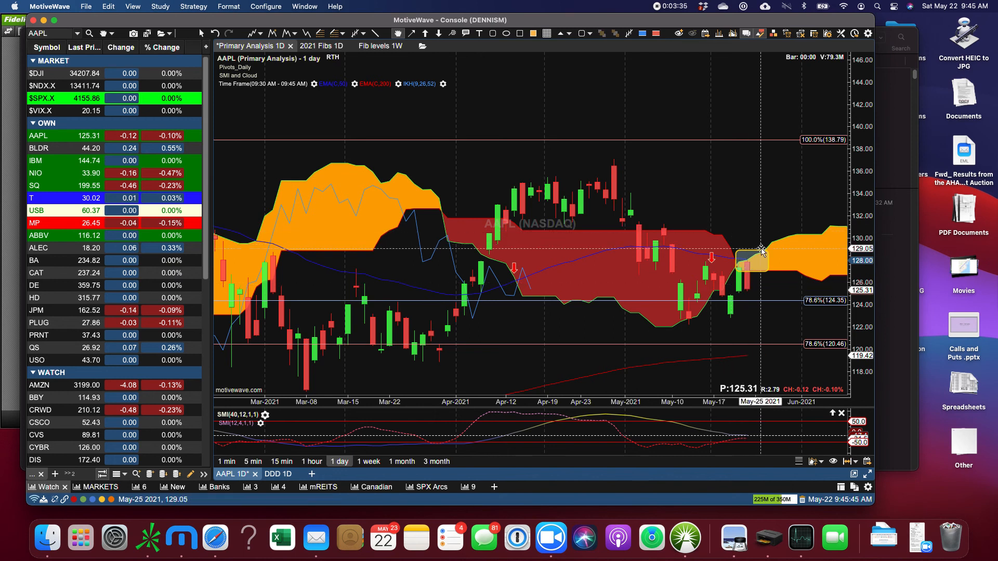
{"action": "mouse_move", "coordinate": [728, 311]}
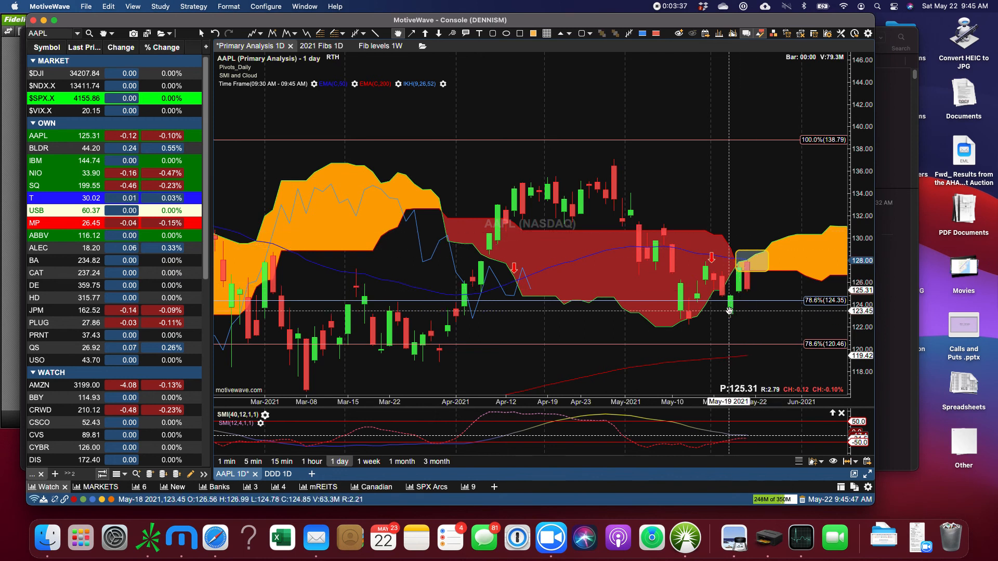
{"action": "mouse_move", "coordinate": [738, 274]}
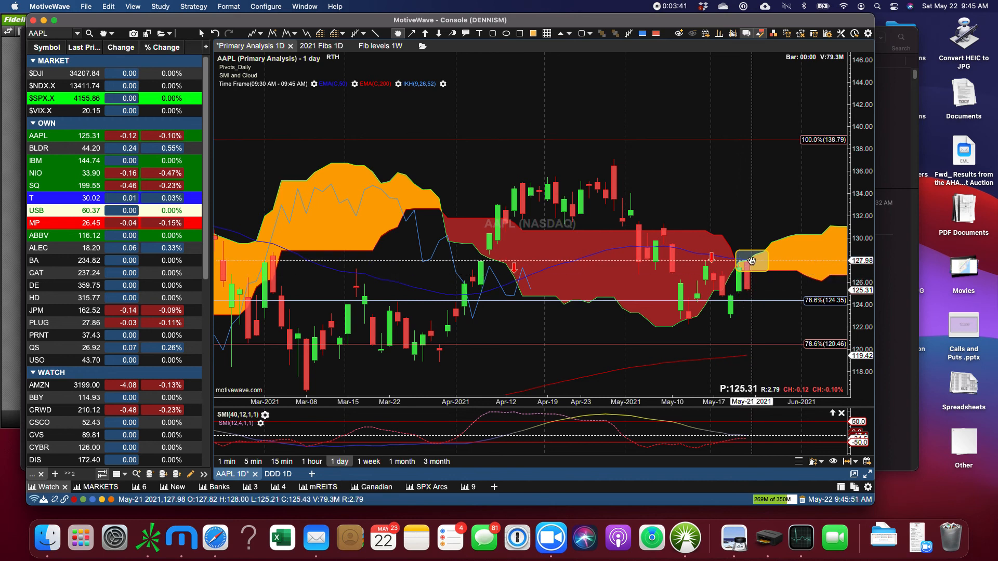
{"action": "mouse_move", "coordinate": [751, 289]}
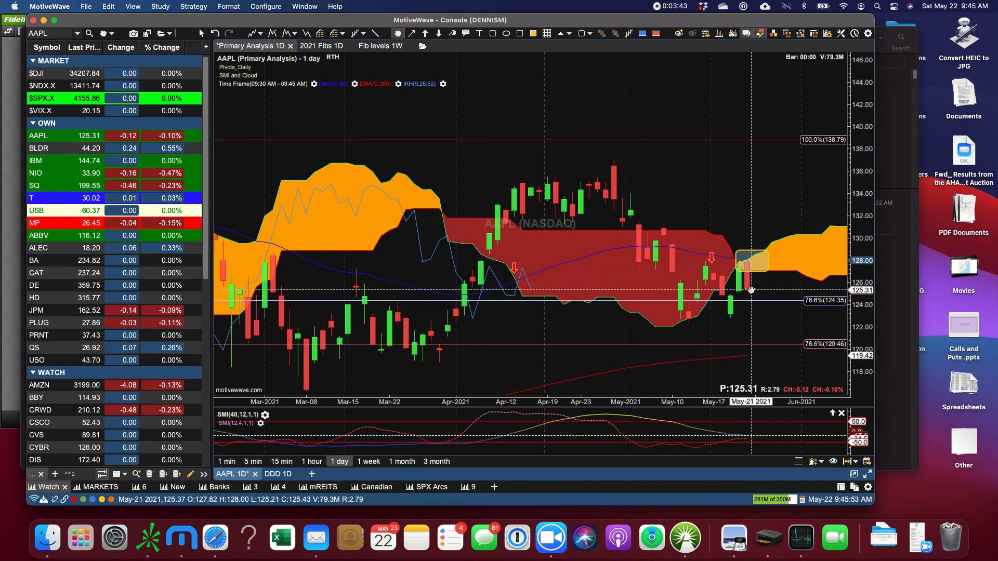
{"action": "mouse_move", "coordinate": [759, 301]}
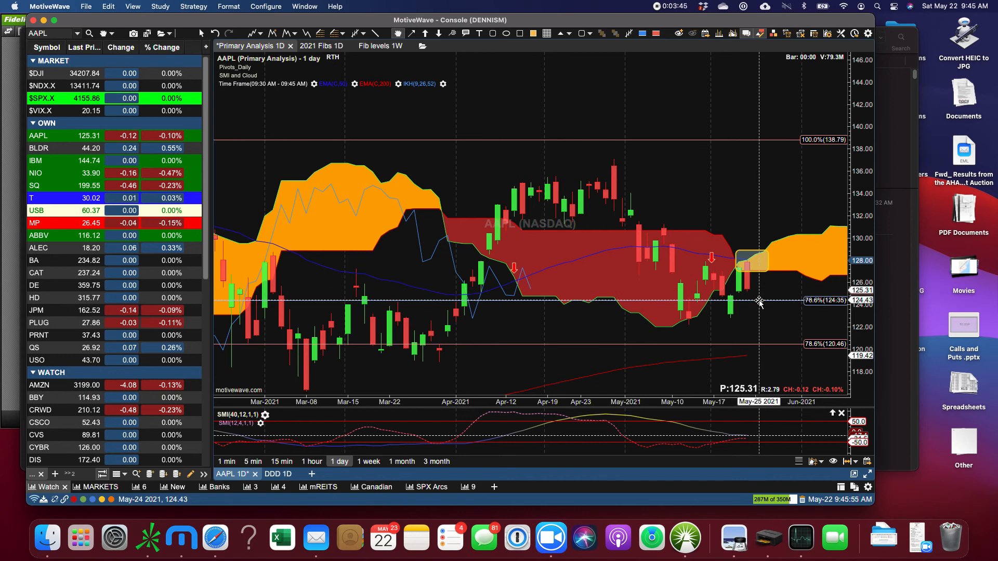
{"action": "mouse_move", "coordinate": [256, 151]}
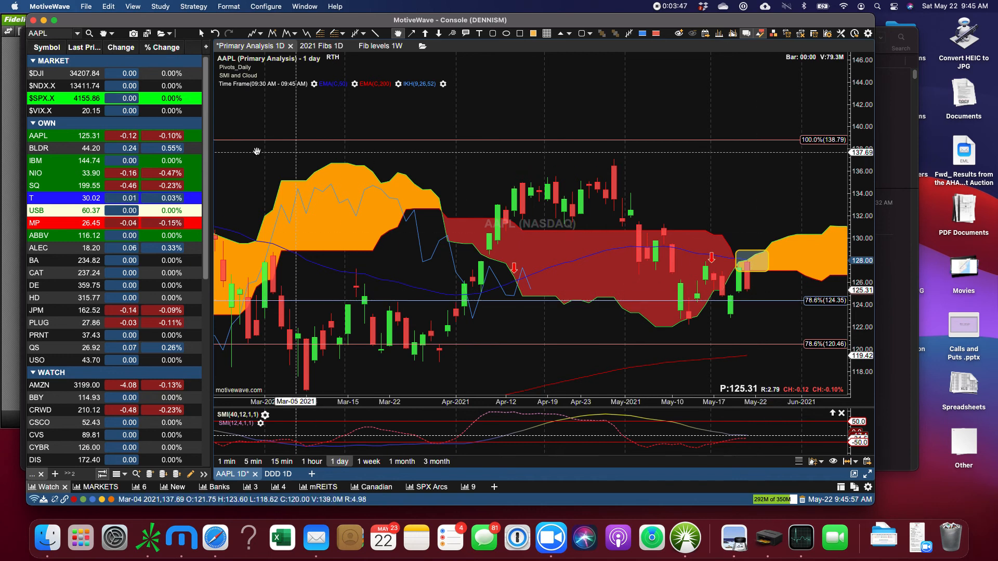
Step: Look over IBM's daily chart, then switch to NIO's daily chart
{"action": "left_click", "coordinate": [35, 161]}
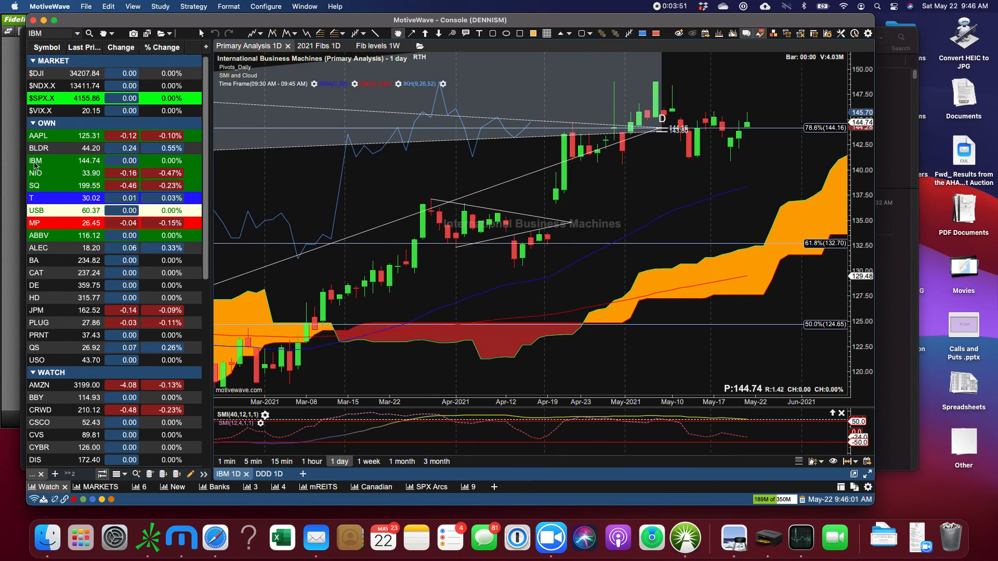
{"action": "mouse_move", "coordinate": [587, 112]}
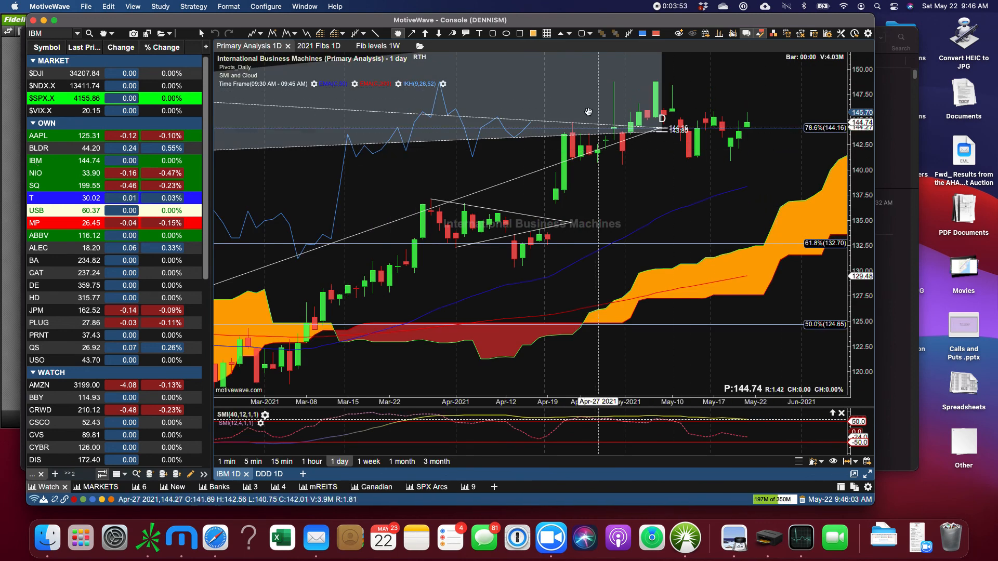
{"action": "mouse_move", "coordinate": [742, 139]}
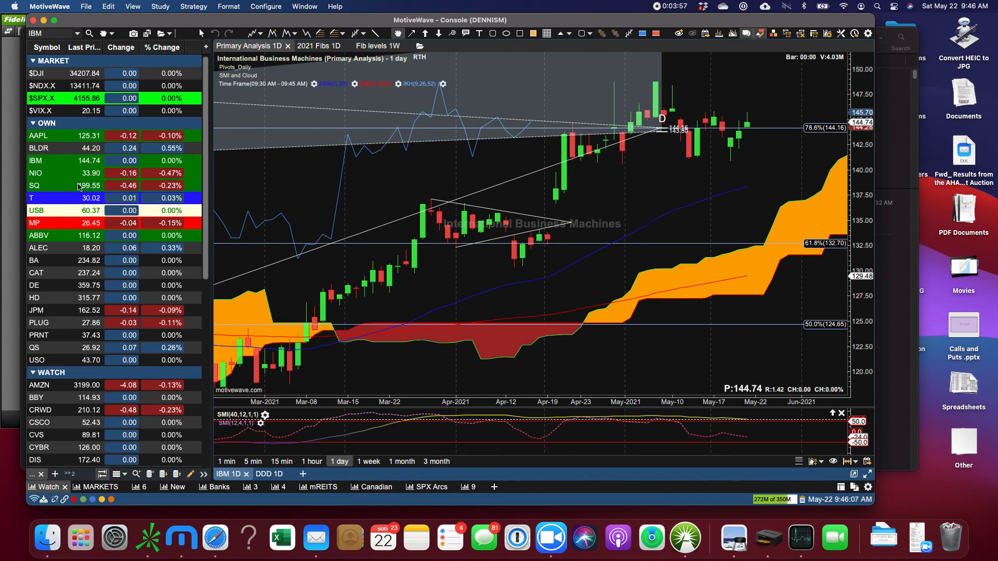
{"action": "left_click", "coordinate": [36, 173]}
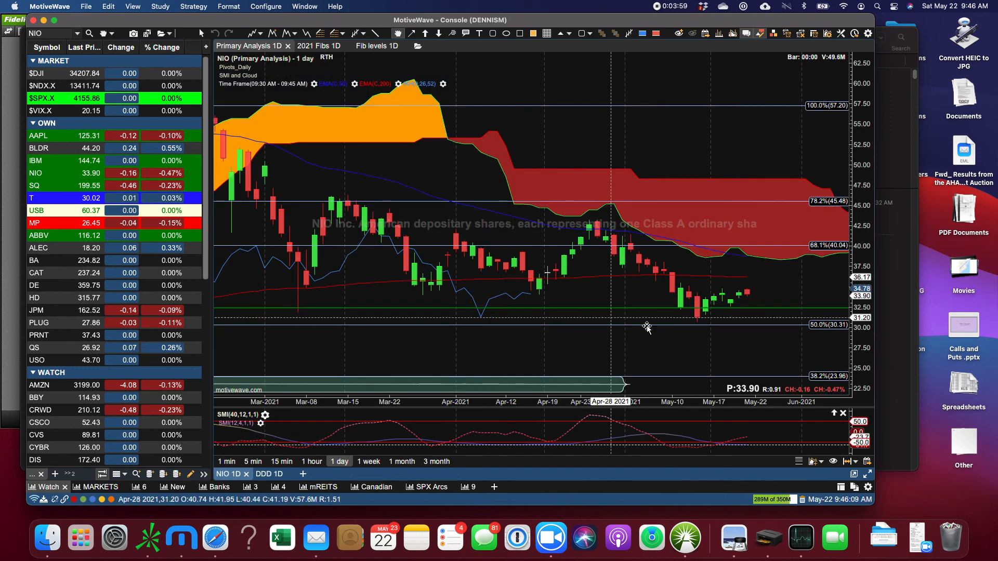
{"action": "mouse_move", "coordinate": [719, 296]}
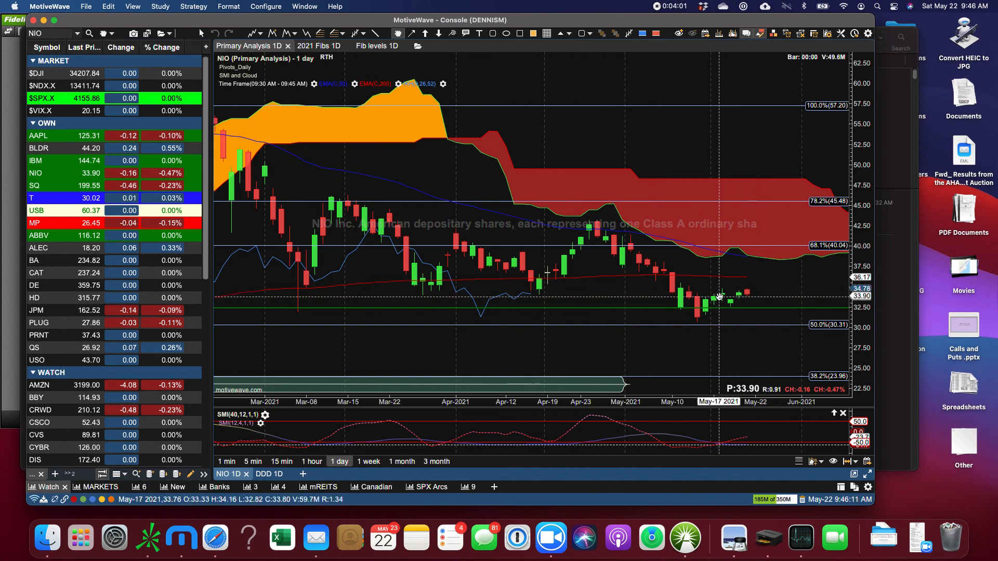
{"action": "mouse_move", "coordinate": [45, 175]}
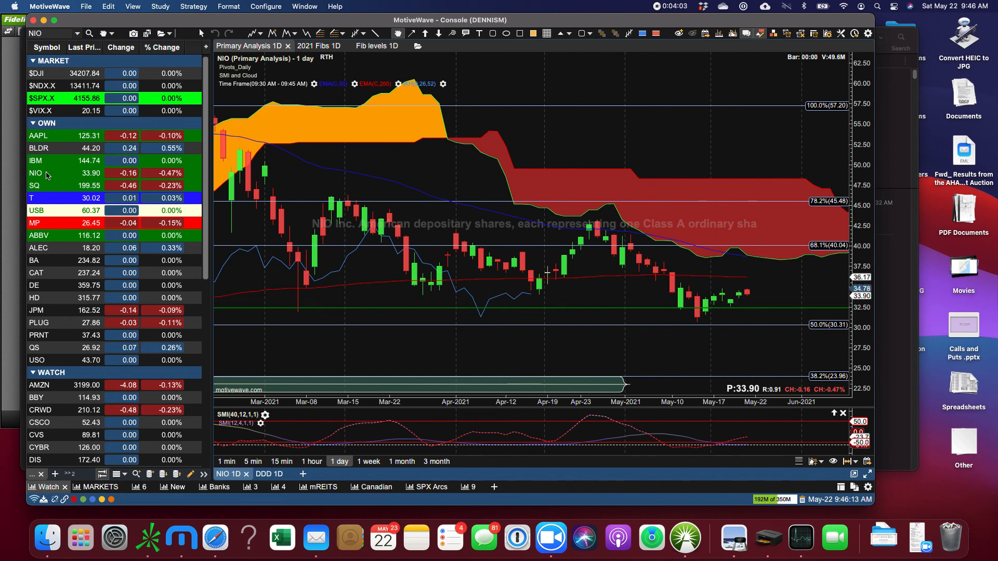
Step: Load the SQ daily Ichimoku chart from the watchlist
{"action": "left_click", "coordinate": [34, 185]}
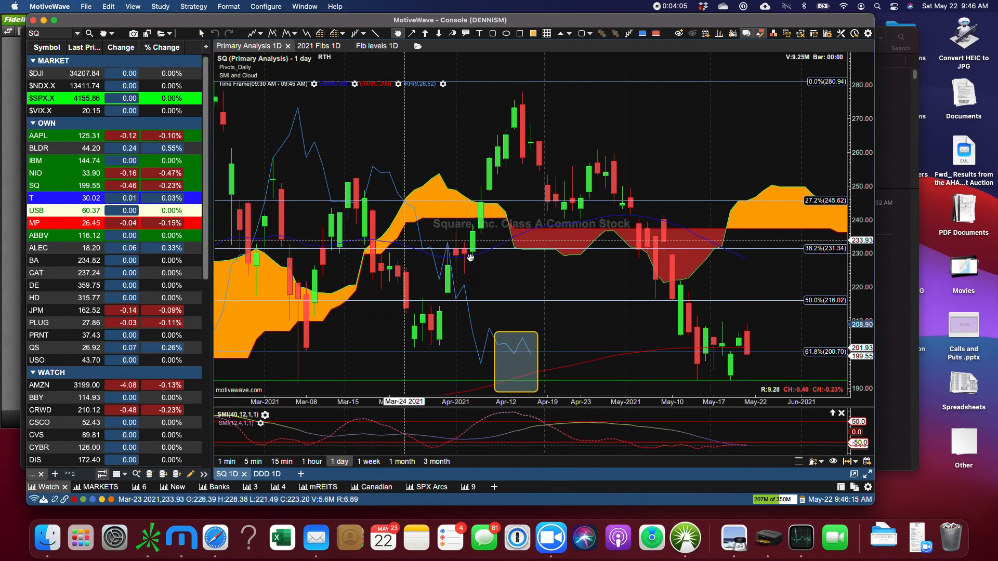
{"action": "mouse_move", "coordinate": [695, 326]}
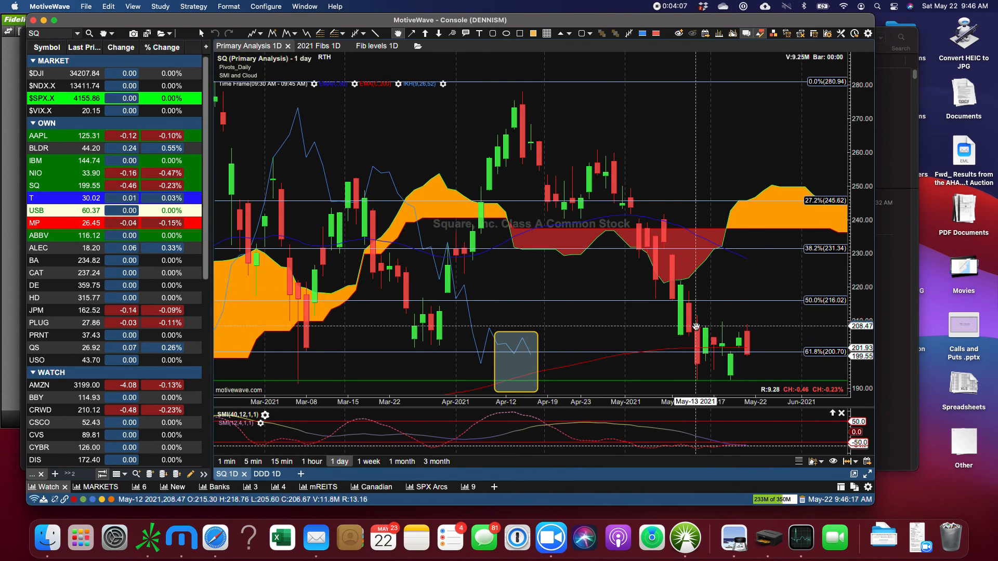
{"action": "mouse_move", "coordinate": [545, 355]}
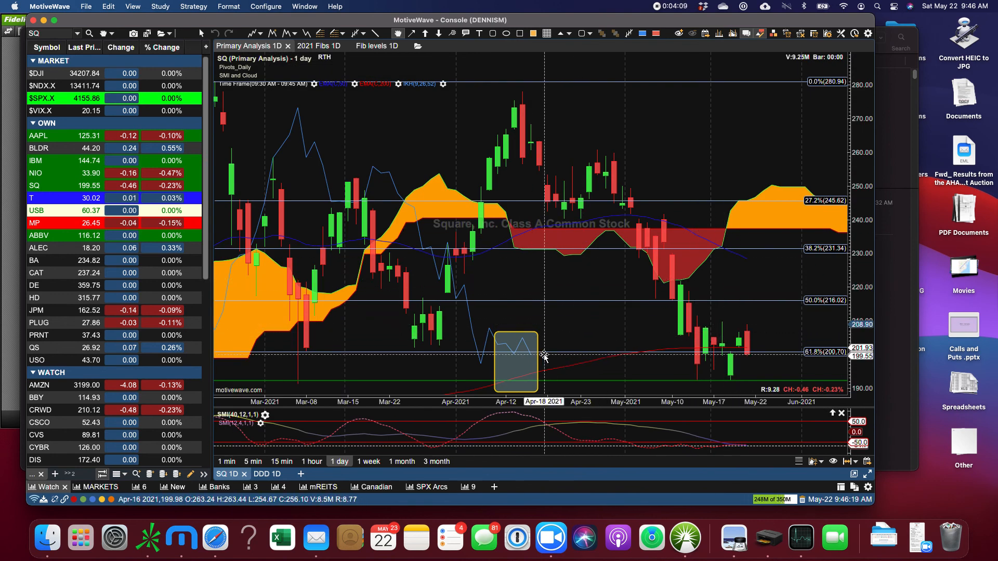
{"action": "mouse_move", "coordinate": [604, 364]}
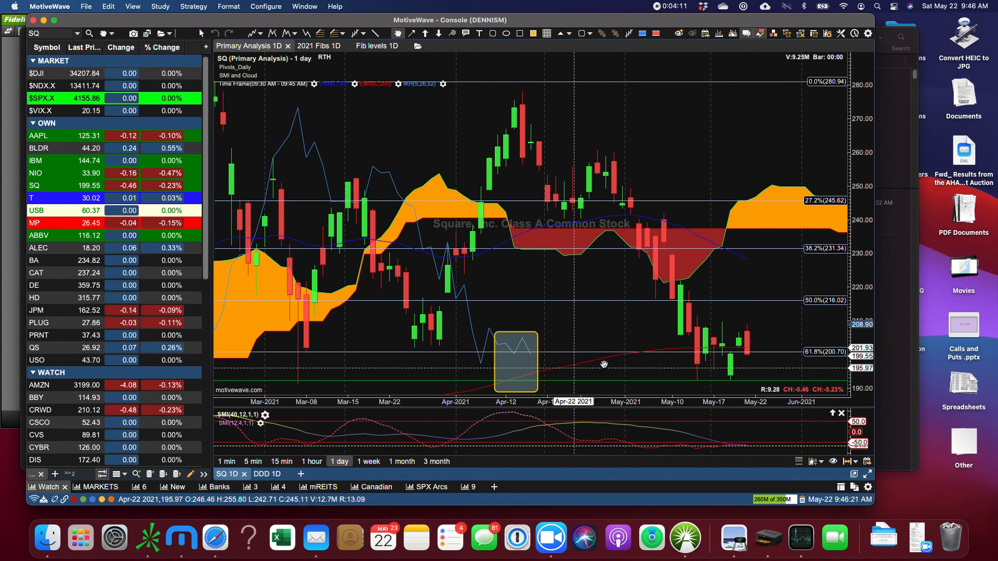
{"action": "mouse_move", "coordinate": [763, 357]}
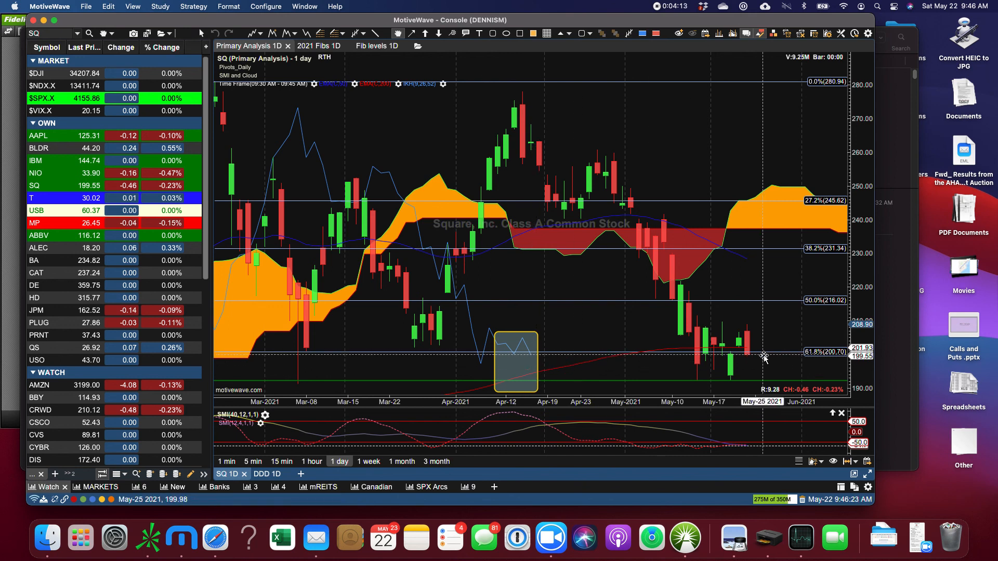
{"action": "mouse_move", "coordinate": [771, 352]}
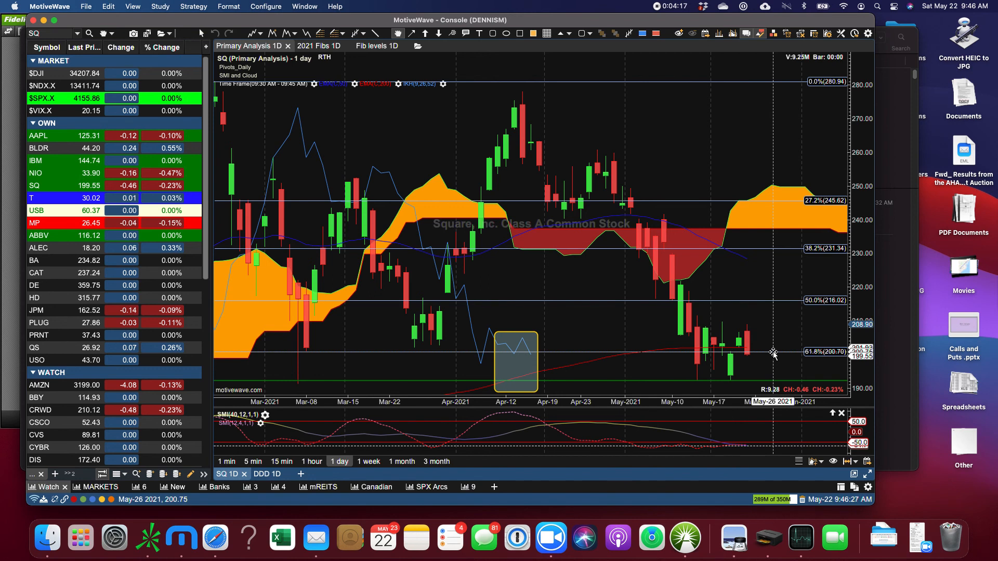
{"action": "mouse_move", "coordinate": [614, 190]}
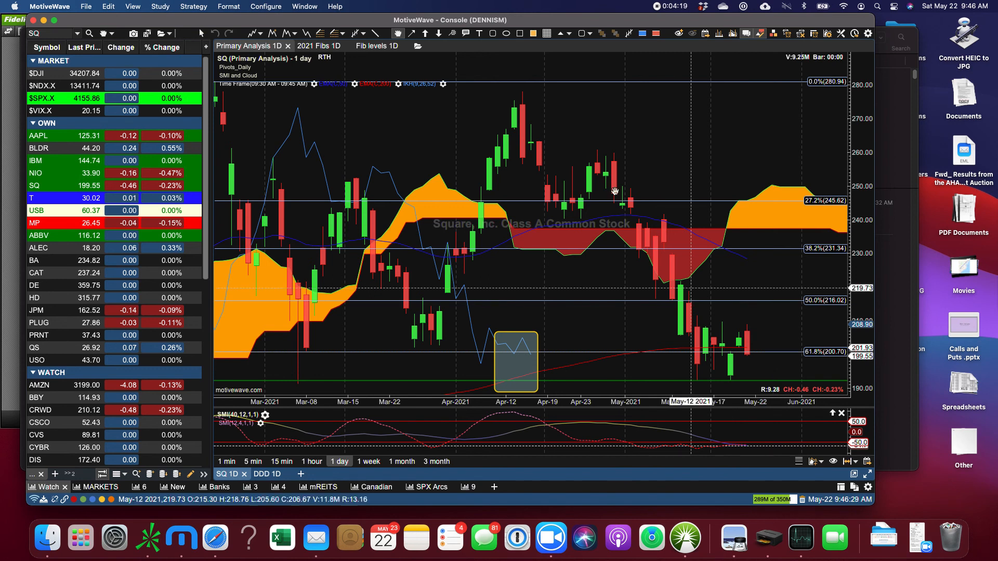
{"action": "mouse_move", "coordinate": [749, 388]}
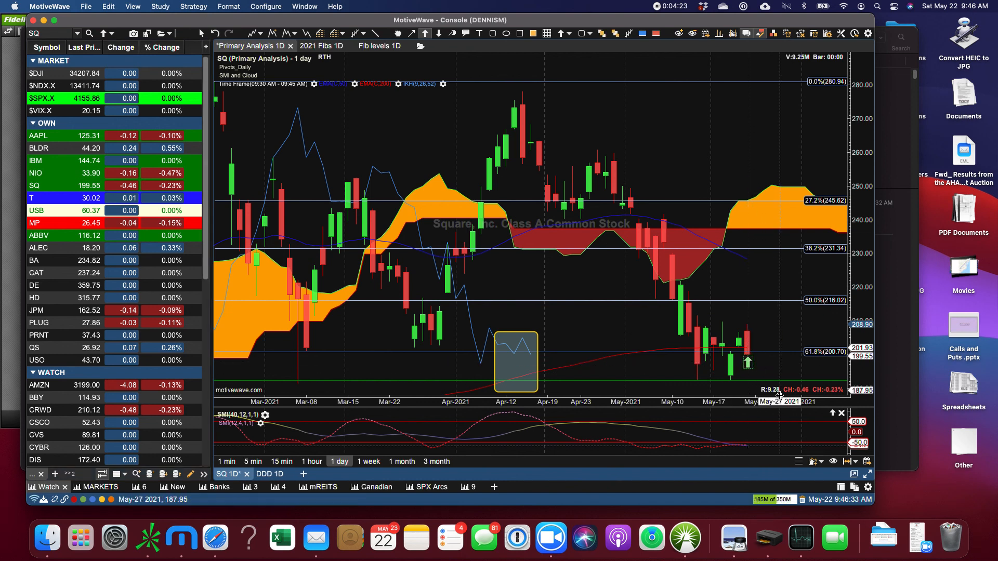
{"action": "mouse_move", "coordinate": [666, 307]}
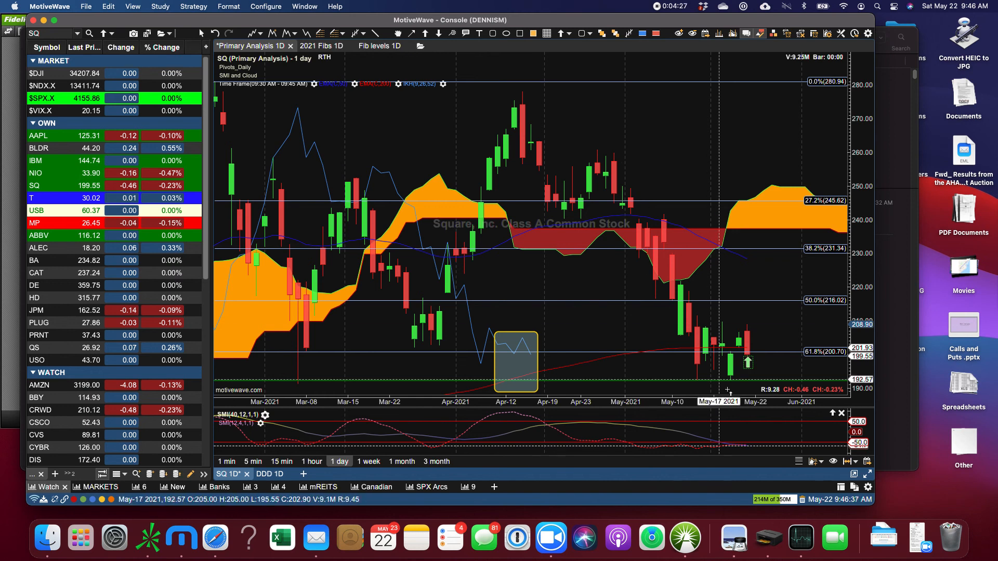
{"action": "mouse_move", "coordinate": [731, 379]}
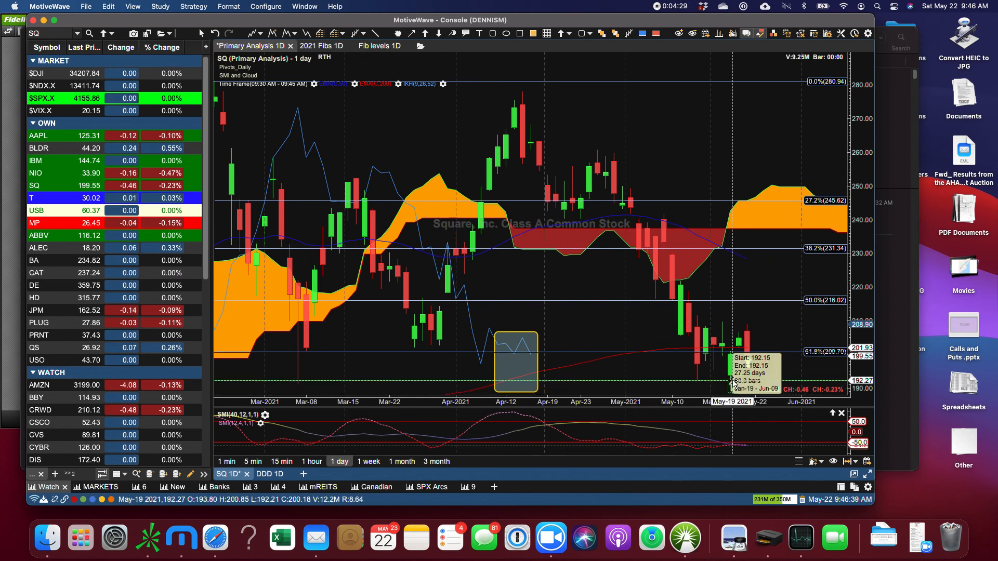
{"action": "mouse_move", "coordinate": [903, 462]}
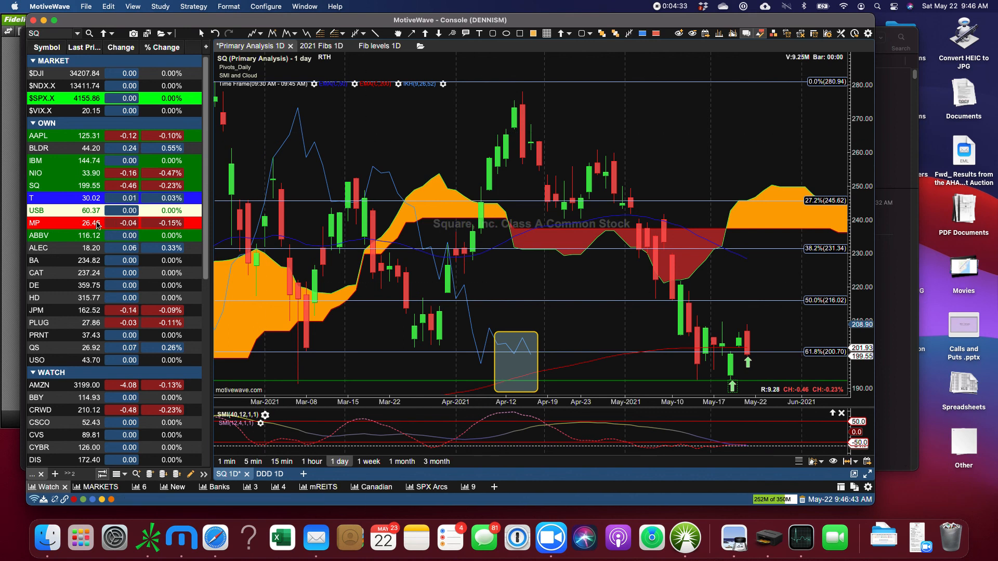
Step: Load the AT&T (T) daily chart from the watchlist
{"action": "left_click", "coordinate": [34, 198]}
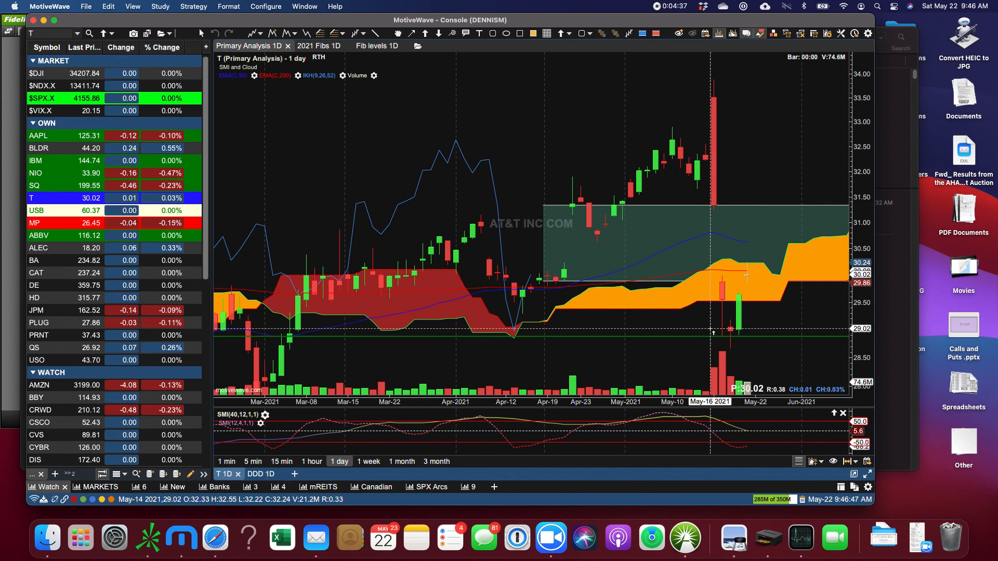
{"action": "mouse_move", "coordinate": [706, 436]}
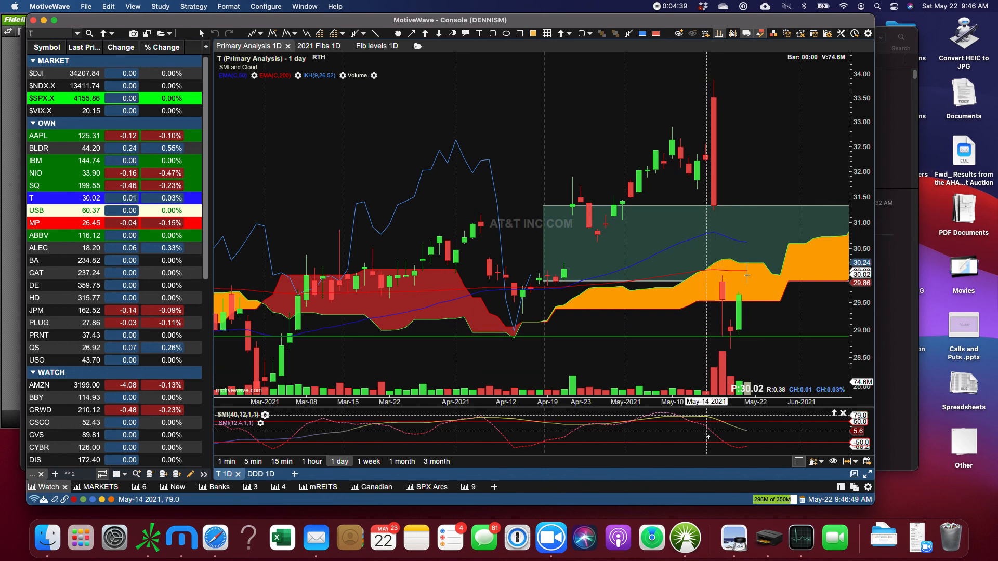
{"action": "mouse_move", "coordinate": [723, 447]}
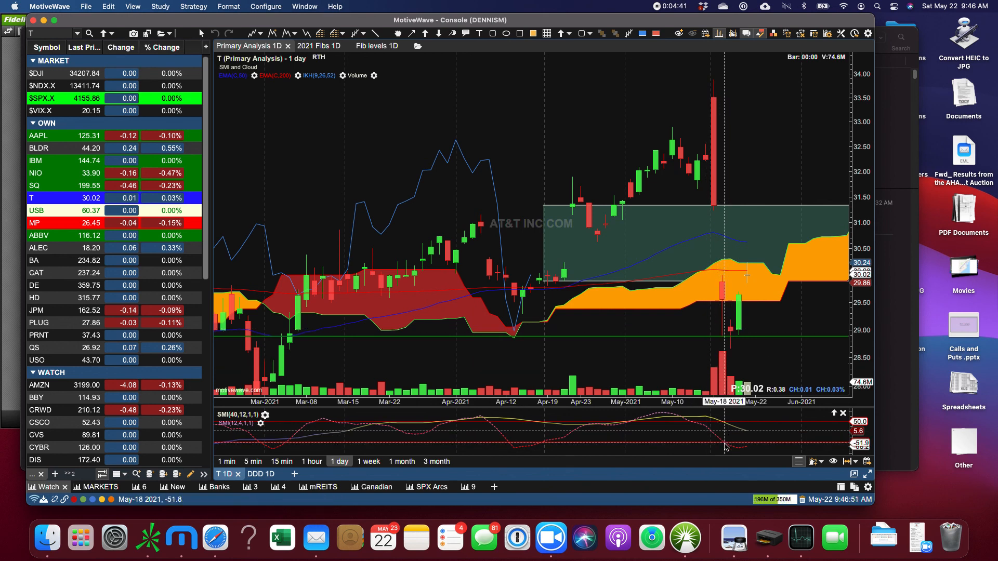
{"action": "mouse_move", "coordinate": [742, 448]}
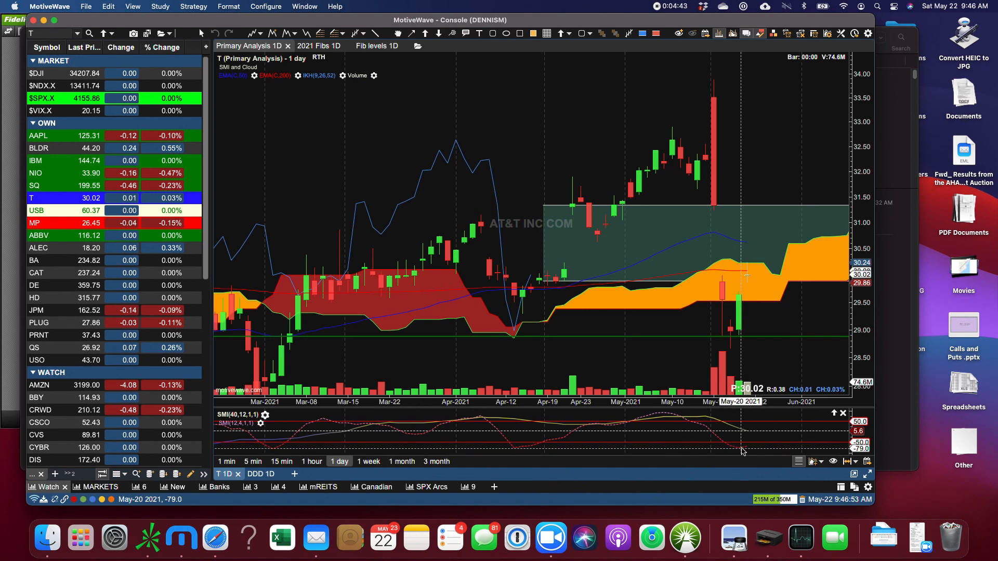
{"action": "mouse_move", "coordinate": [737, 453]}
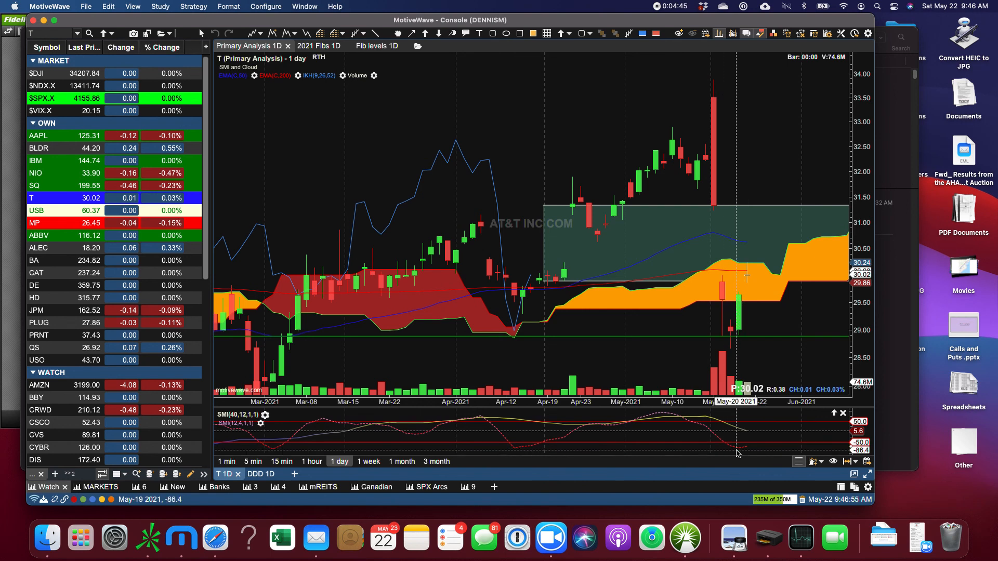
{"action": "mouse_move", "coordinate": [558, 165]}
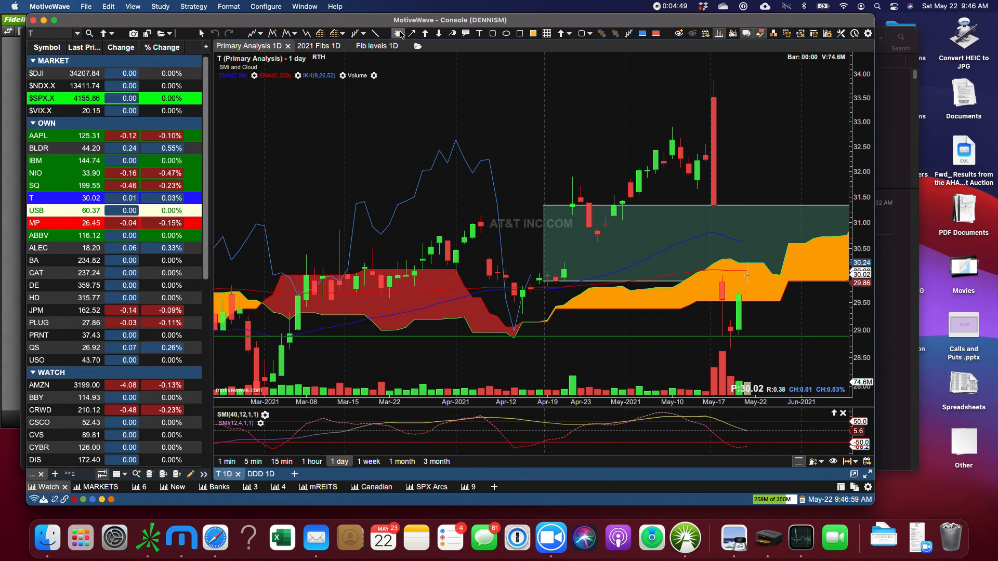
{"action": "mouse_move", "coordinate": [400, 33]}
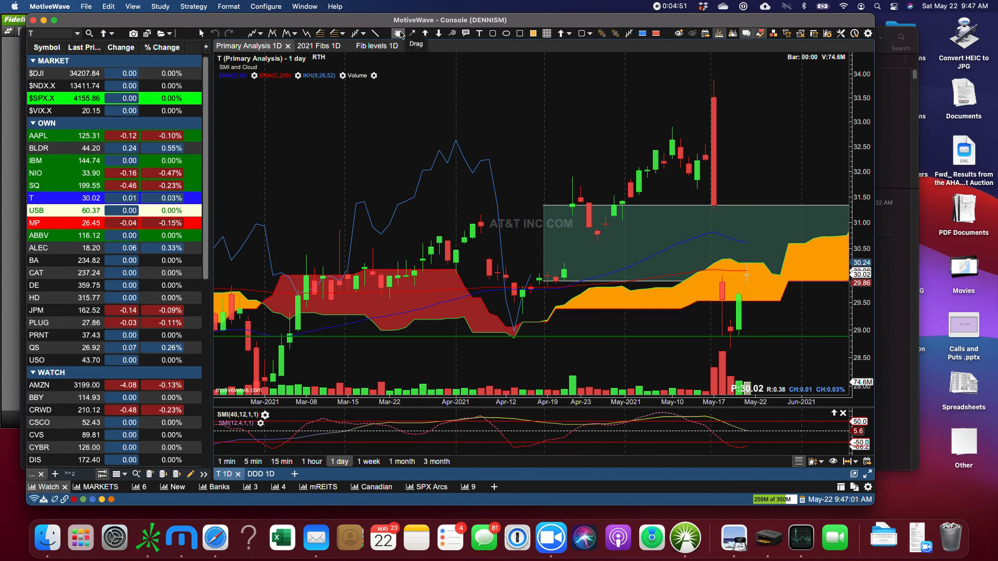
{"action": "mouse_move", "coordinate": [749, 274]}
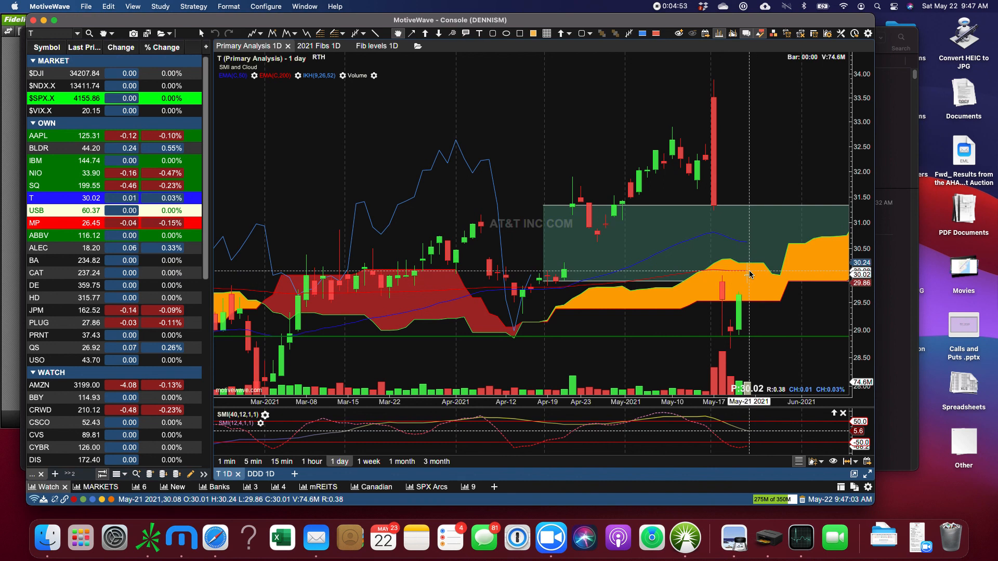
{"action": "mouse_move", "coordinate": [756, 266]}
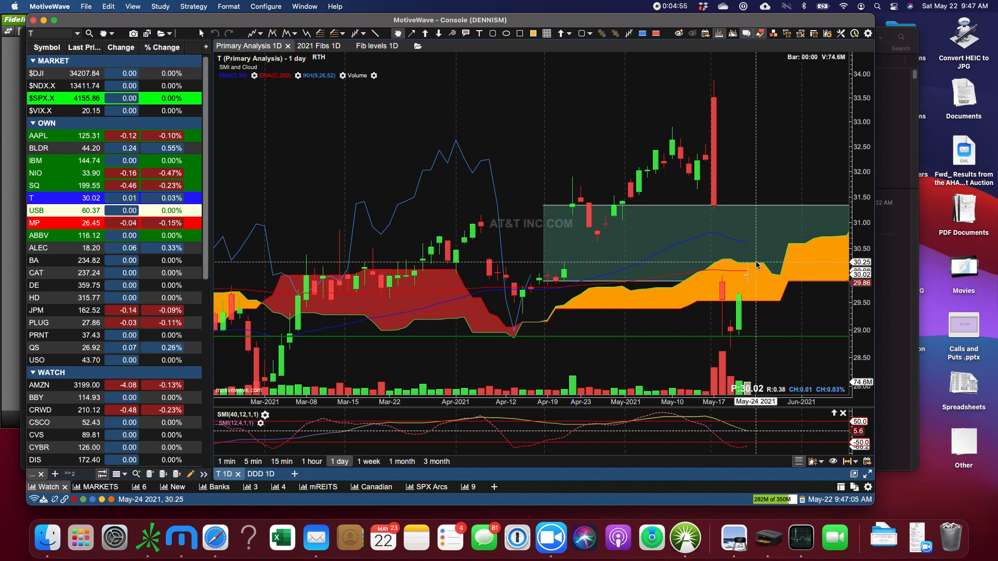
{"action": "mouse_move", "coordinate": [749, 274]}
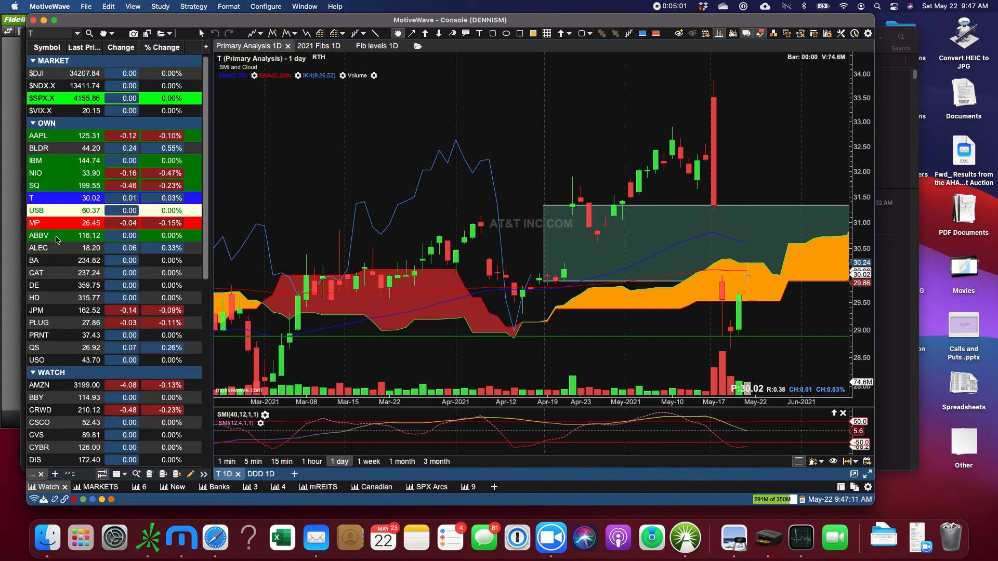
Step: Load the AbbVie (ABBV) daily chart from the watchlist
{"action": "left_click", "coordinate": [39, 235]}
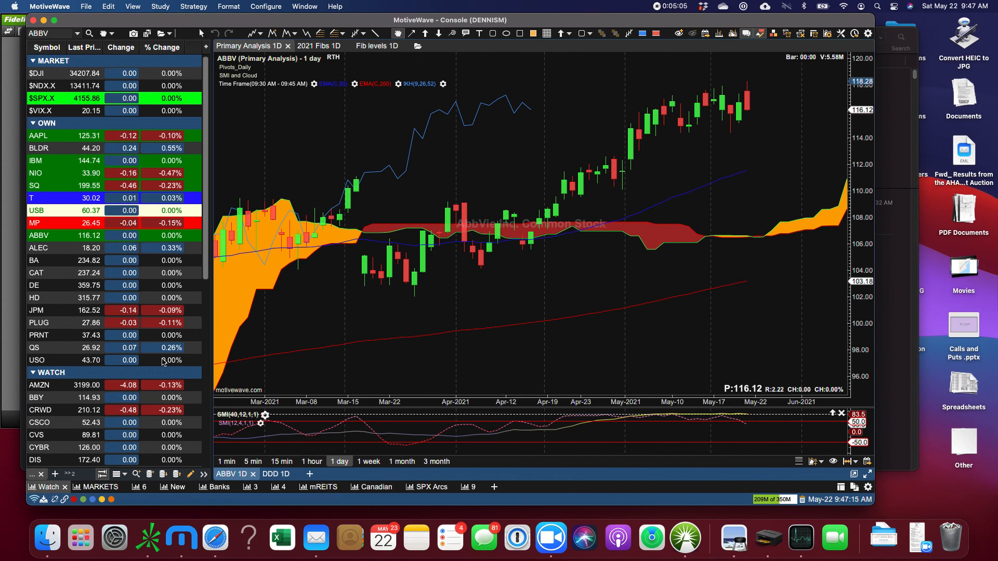
{"action": "mouse_move", "coordinate": [660, 11]}
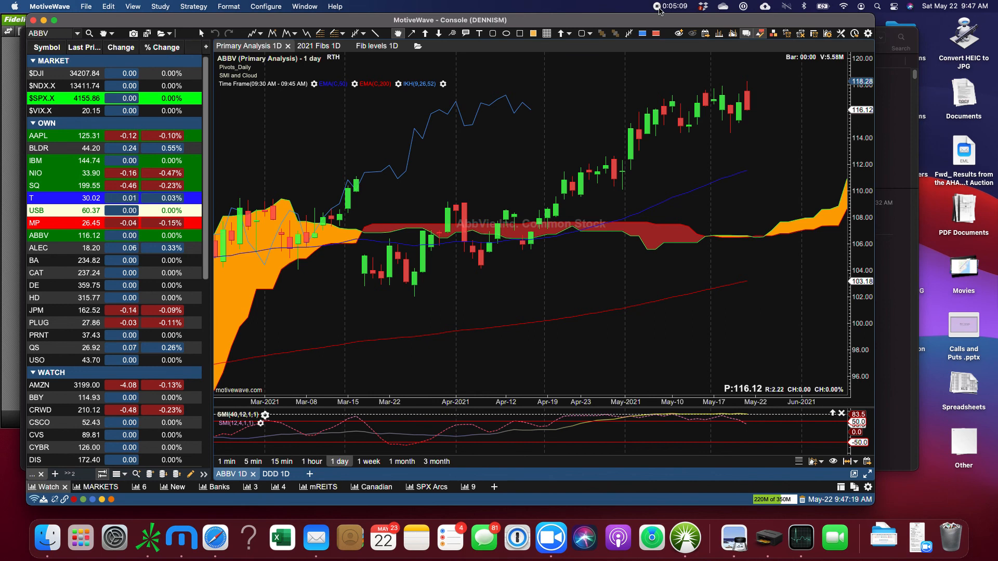